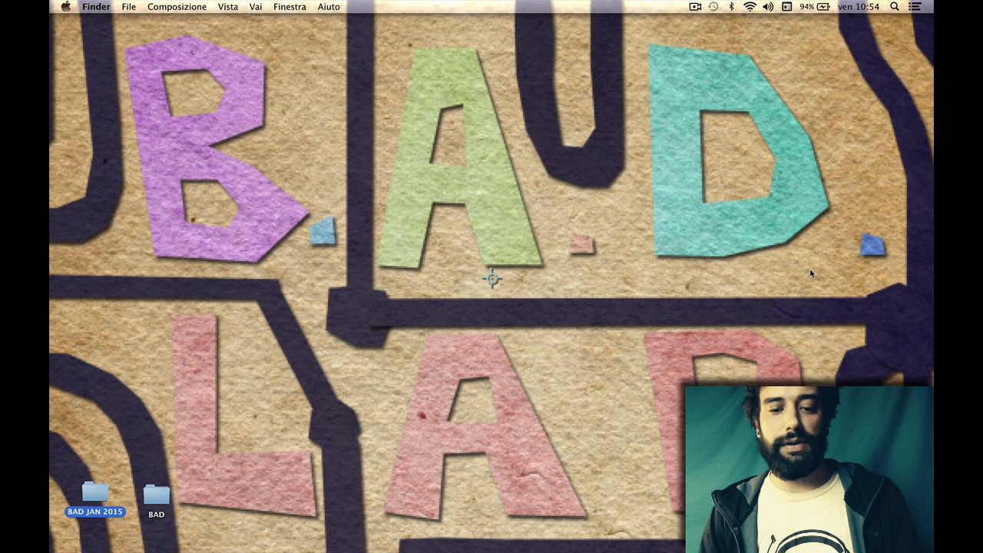
mouse_move(803, 231)
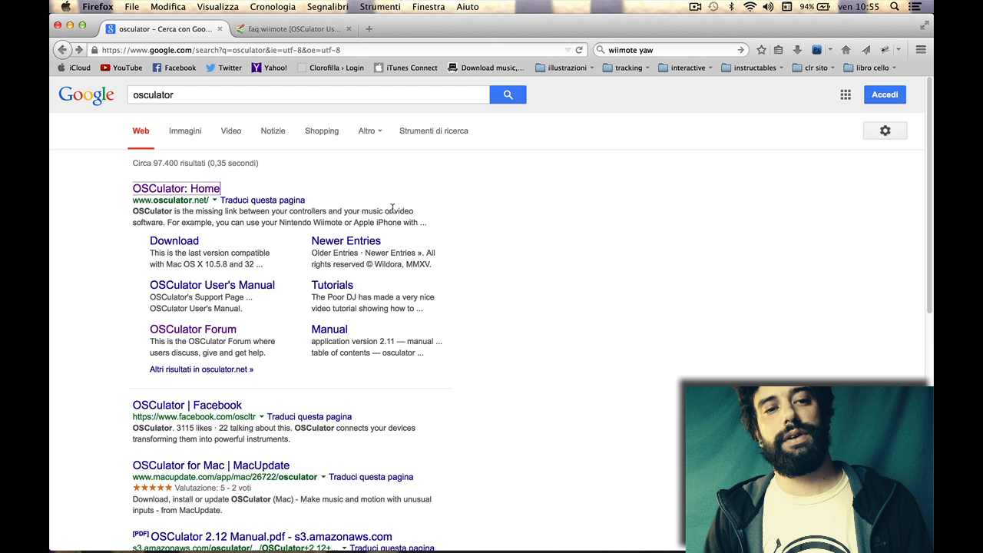
- Open the OSCulator home page from Google and scroll to the About OSCulator section
click(175, 188)
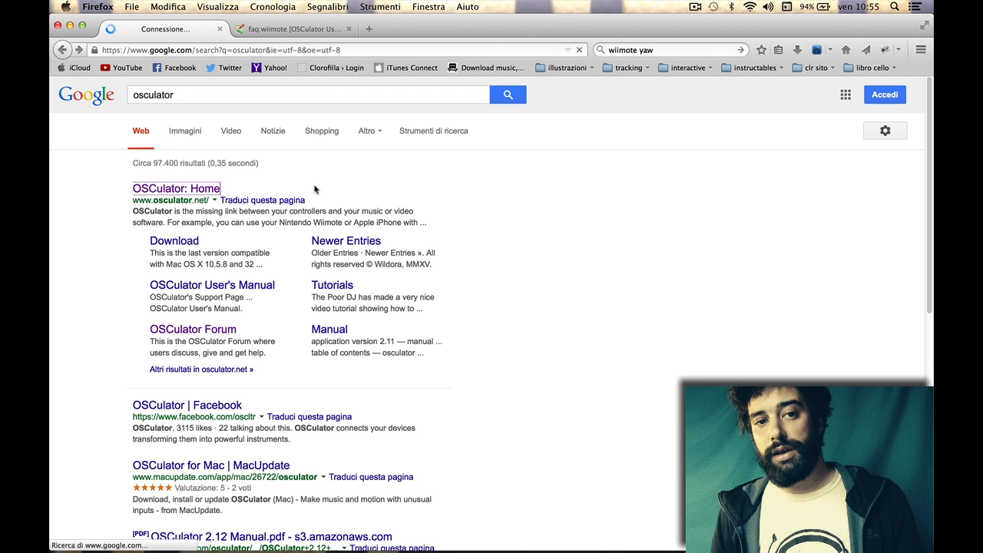
click(175, 188)
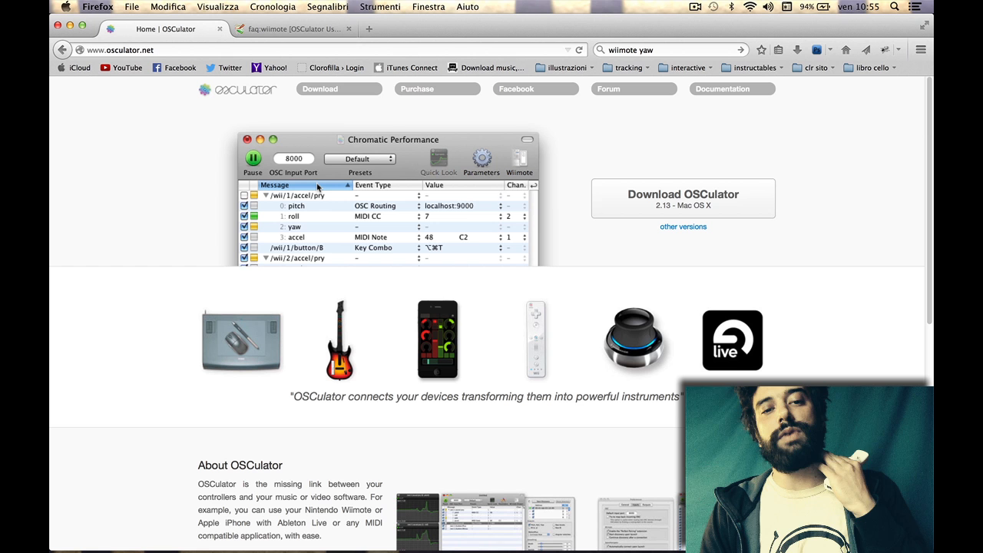
mouse_move(311, 178)
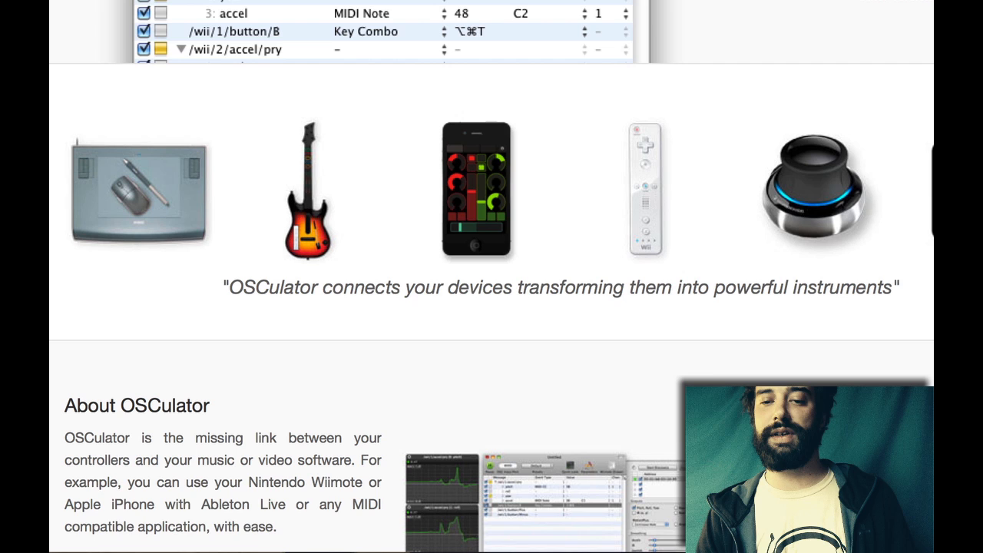
scroll(down, 3)
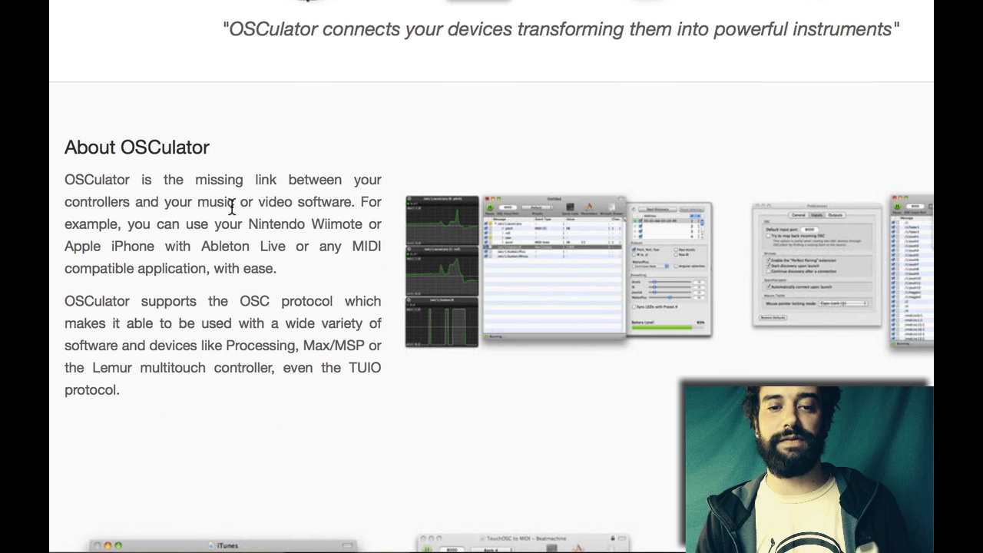
mouse_move(245, 194)
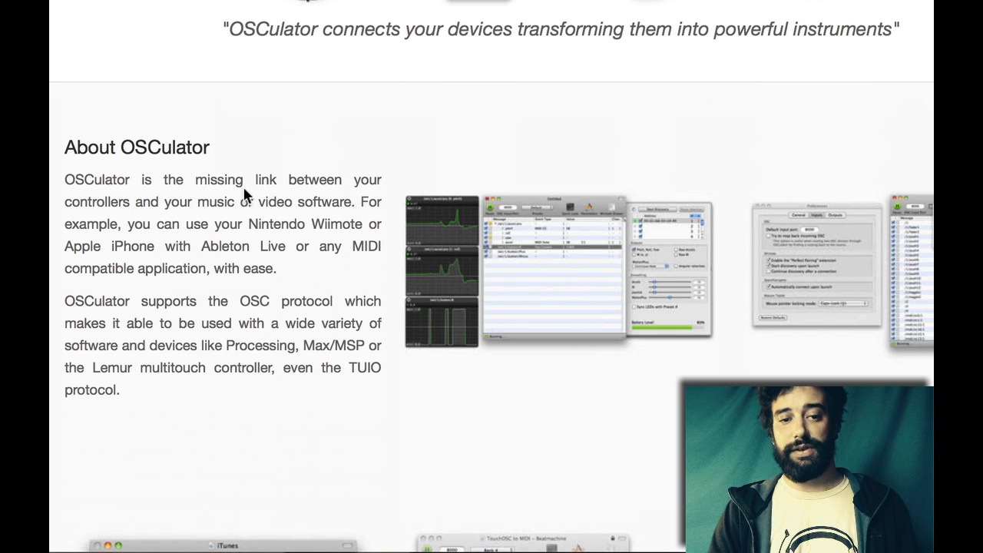
mouse_move(239, 220)
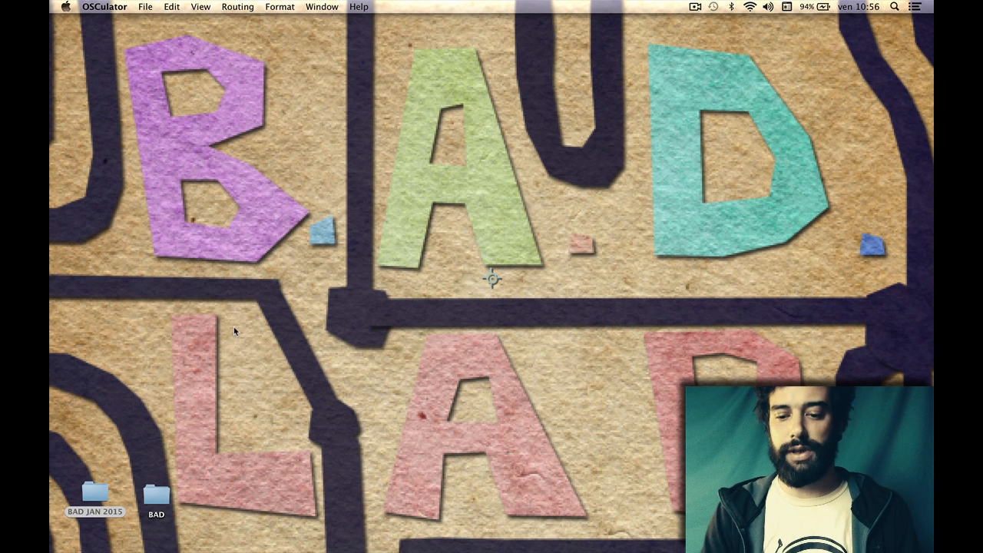
- Create a new Untitled OSCulator document and move its window toward screen centre
click(145, 6)
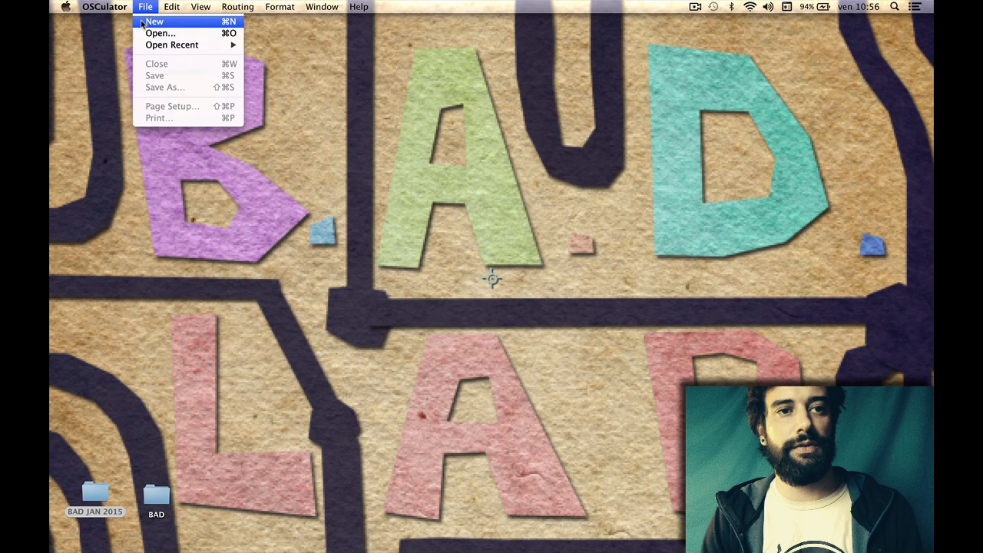
click(155, 21)
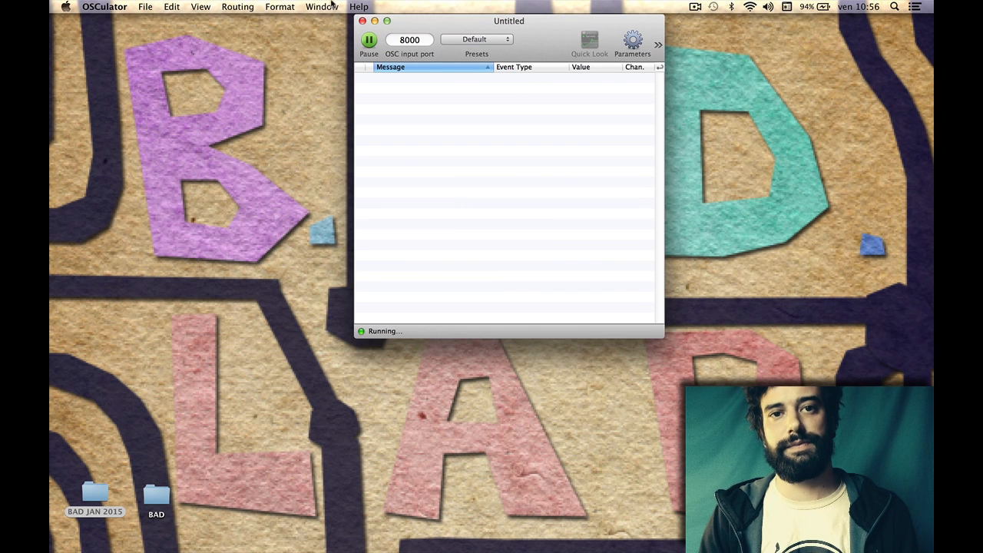
drag(508, 21, 434, 60)
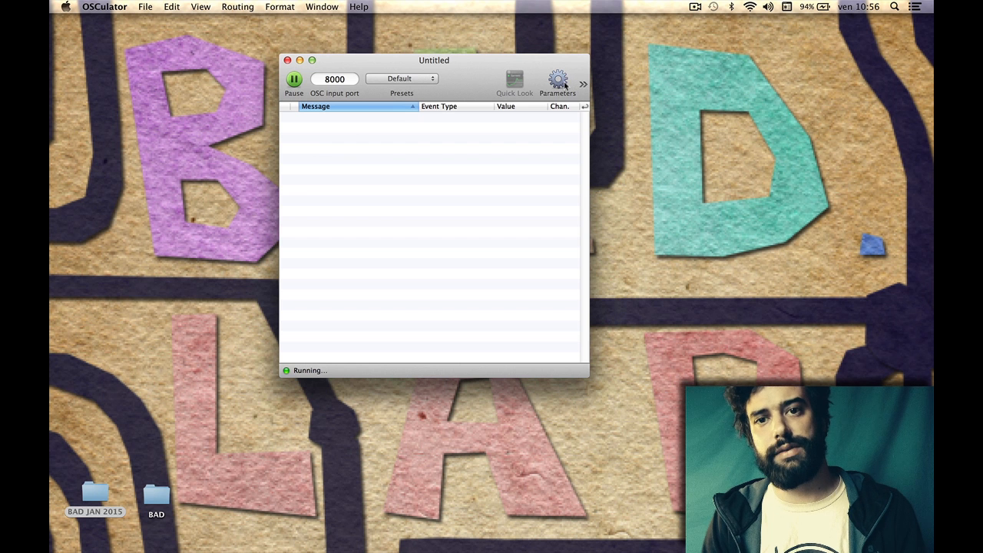
- Open the Wiimote settings from the toolbar overflow and start pairing the Wiimote
click(582, 84)
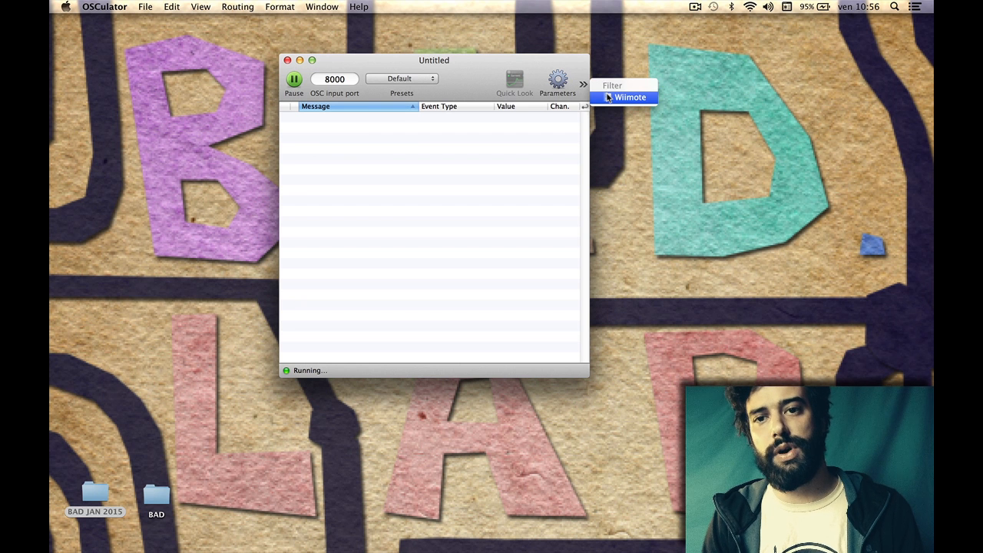
click(631, 97)
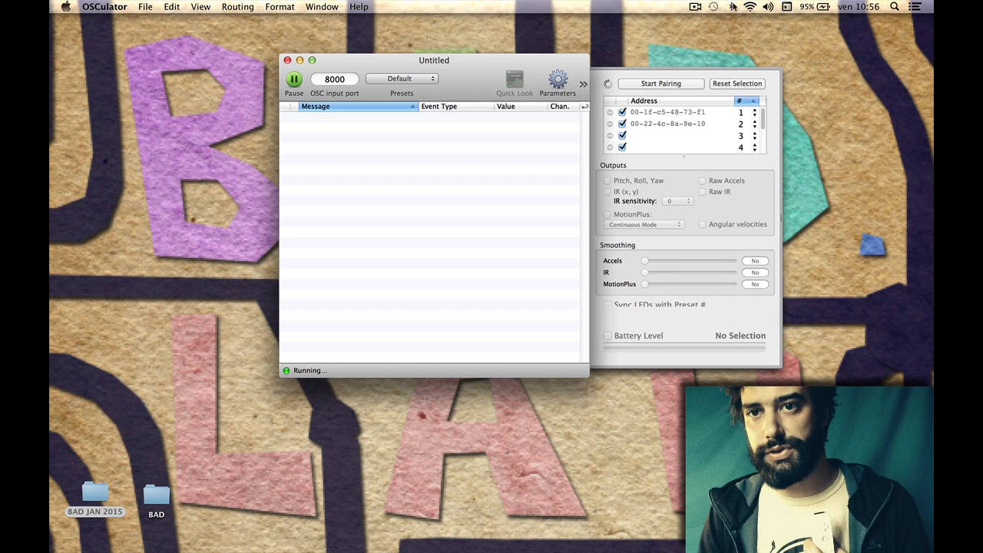
click(729, 6)
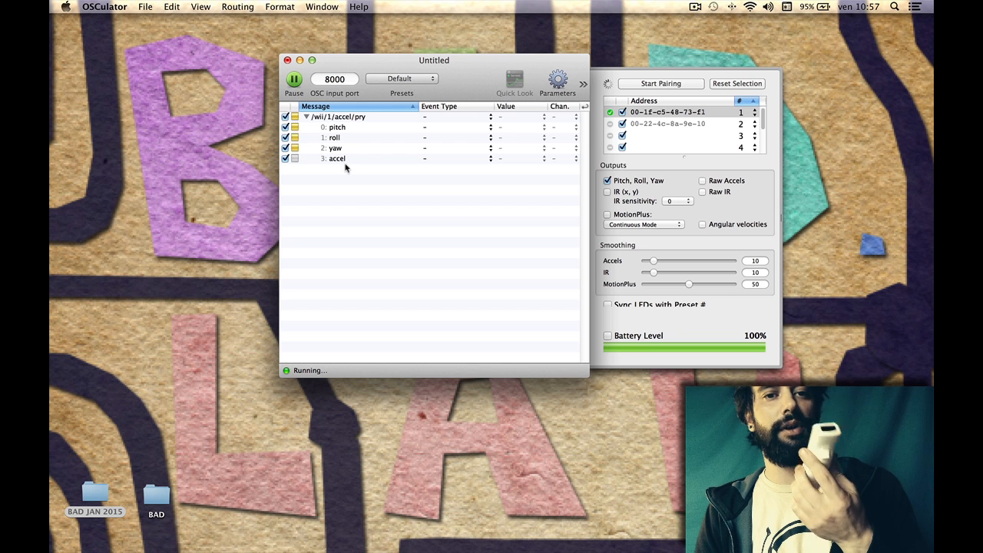
mouse_move(343, 146)
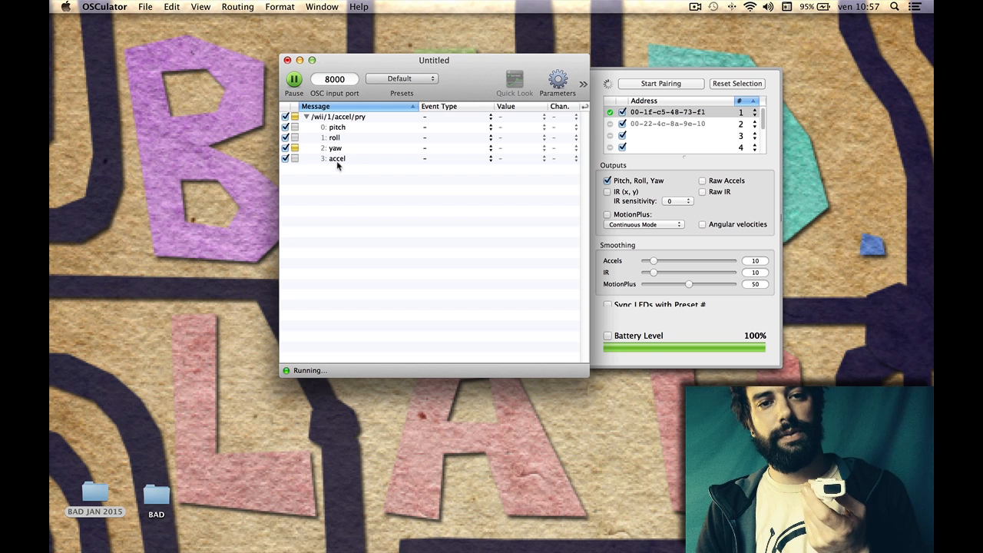
mouse_move(498, 507)
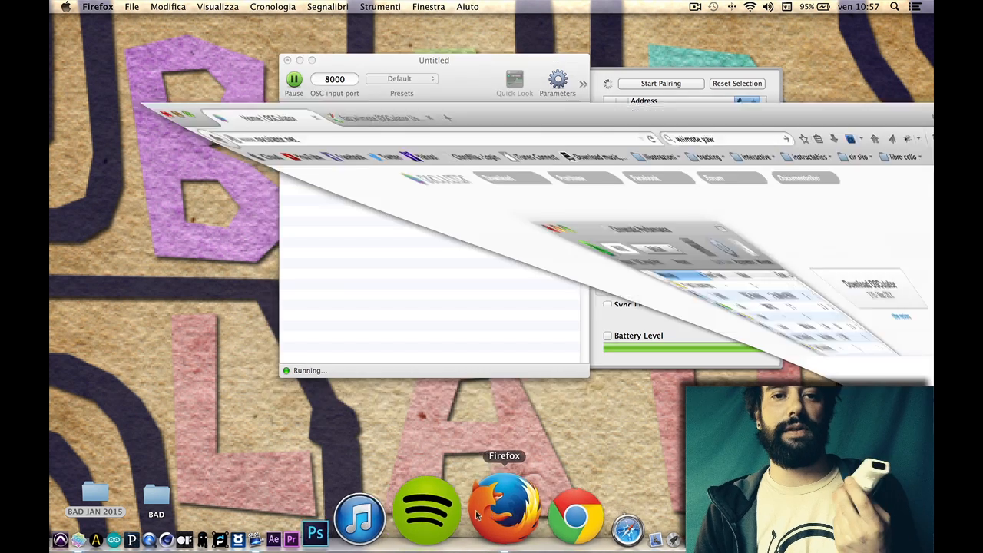
- Switch to Firefox while pressing Wiimote buttons 1, 2, A, B, Down, Home, Left, Minus, Plus, Right and Up
click(504, 510)
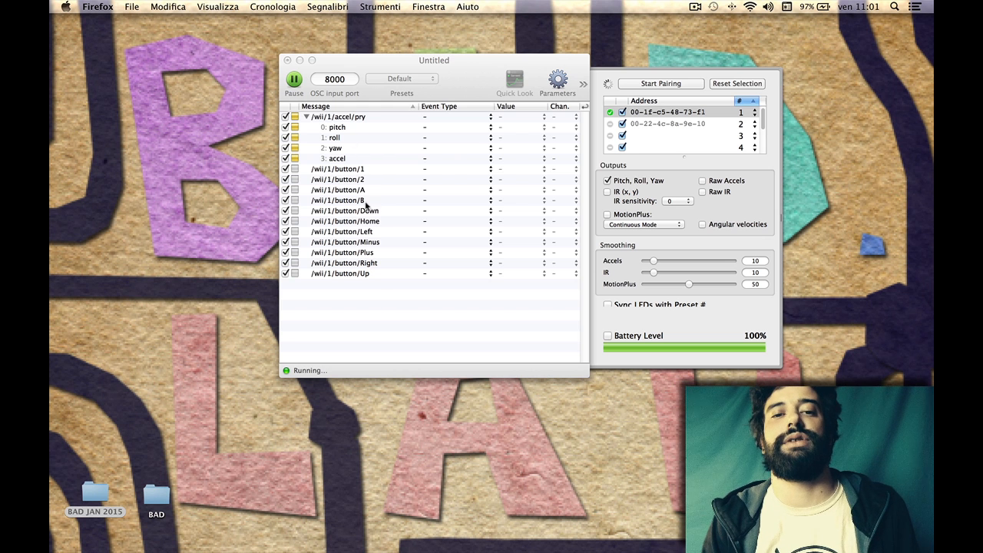
- Map /wii/1/button/1 to a MIDI Note event, note C3 on channel 1
click(338, 169)
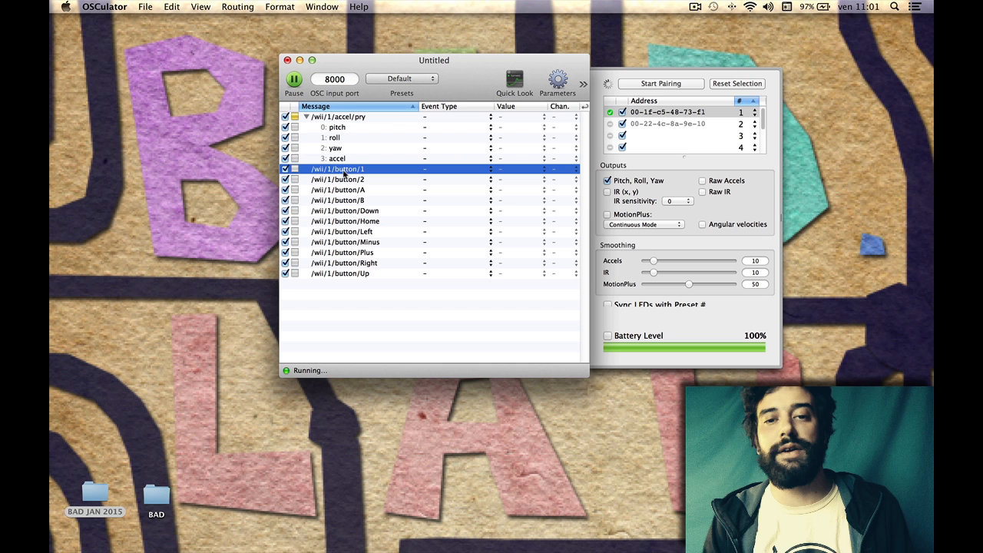
mouse_move(428, 172)
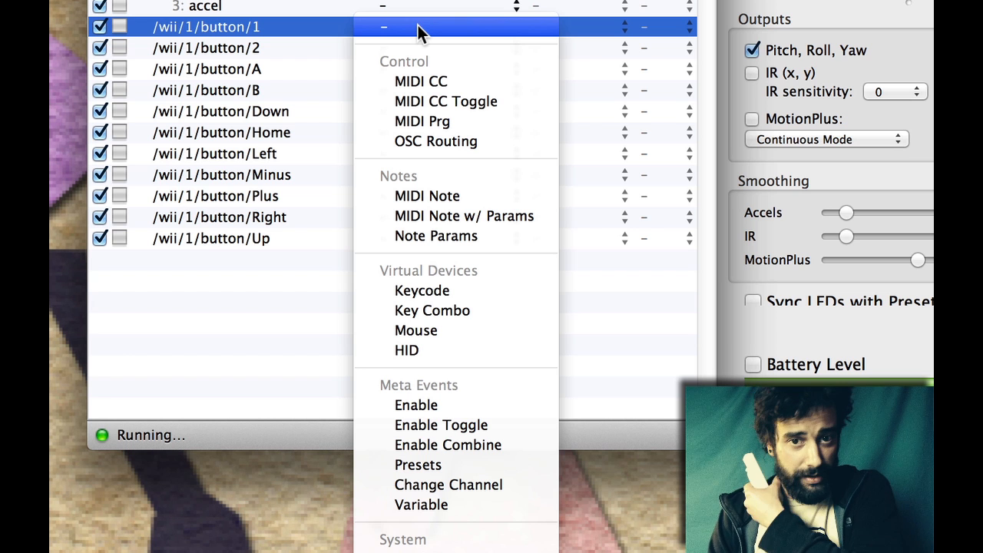
mouse_move(461, 197)
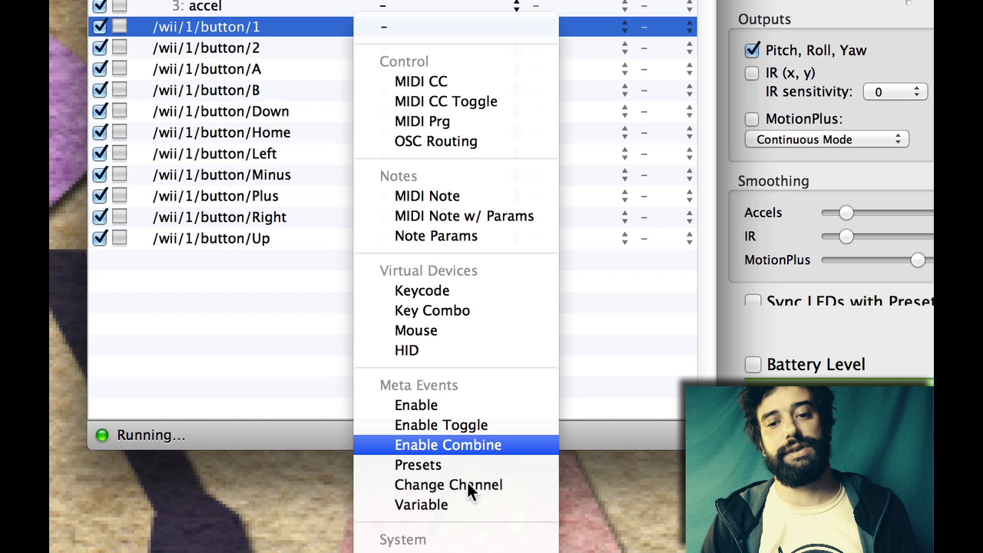
mouse_move(490, 26)
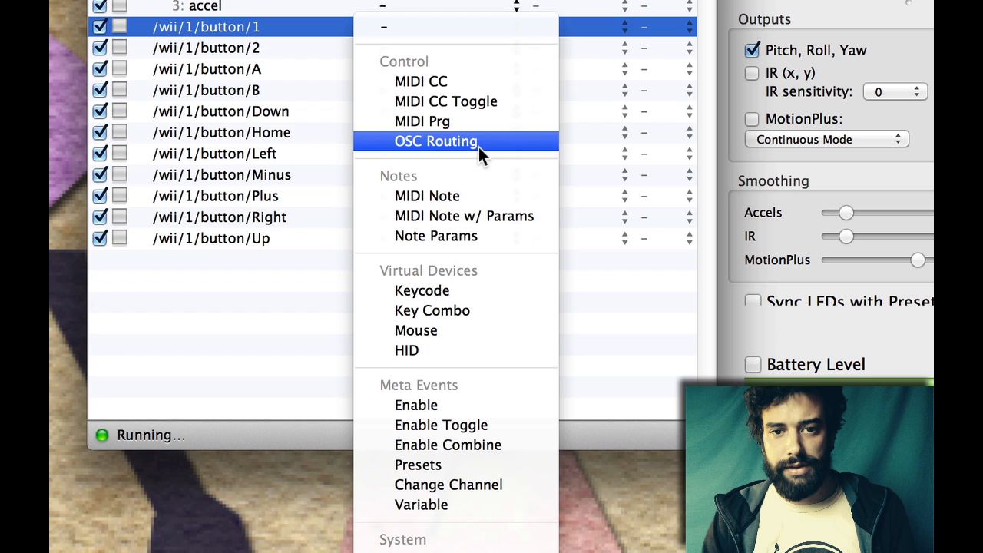
mouse_move(495, 195)
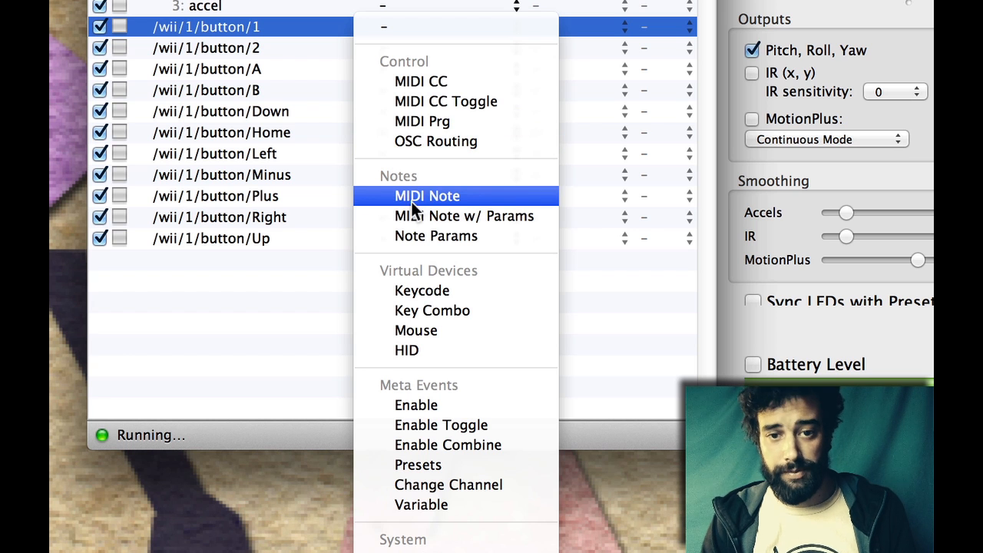
click(427, 196)
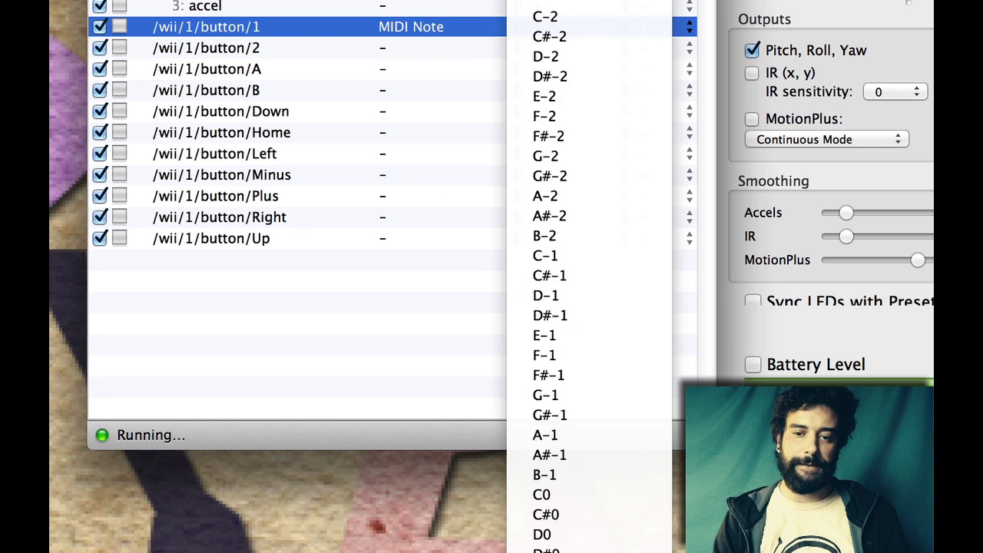
scroll(down, 3)
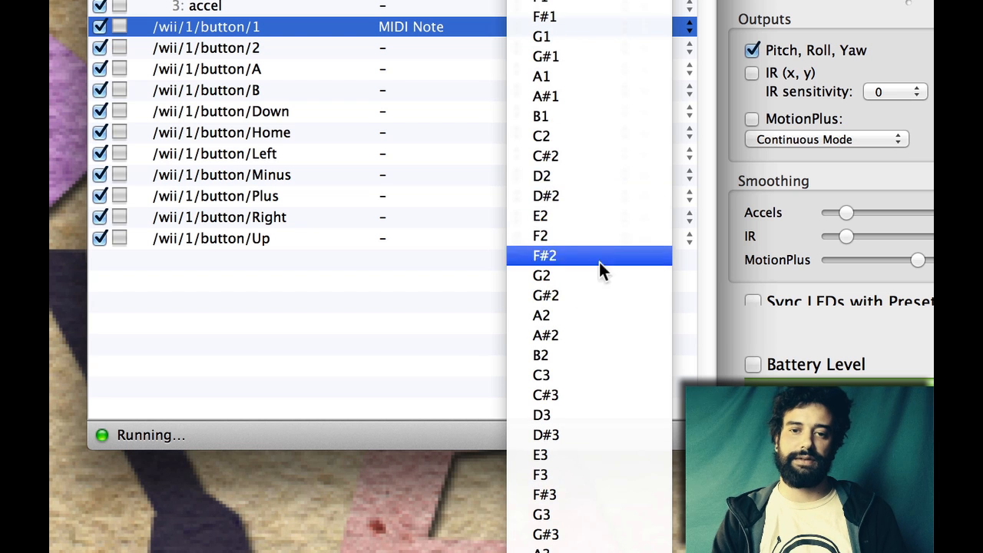
click(541, 375)
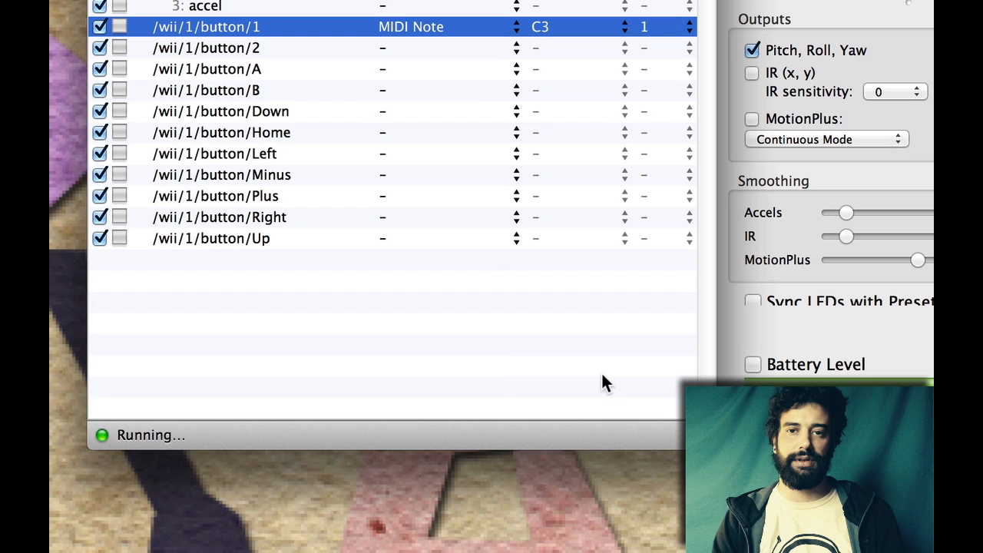
click(644, 26)
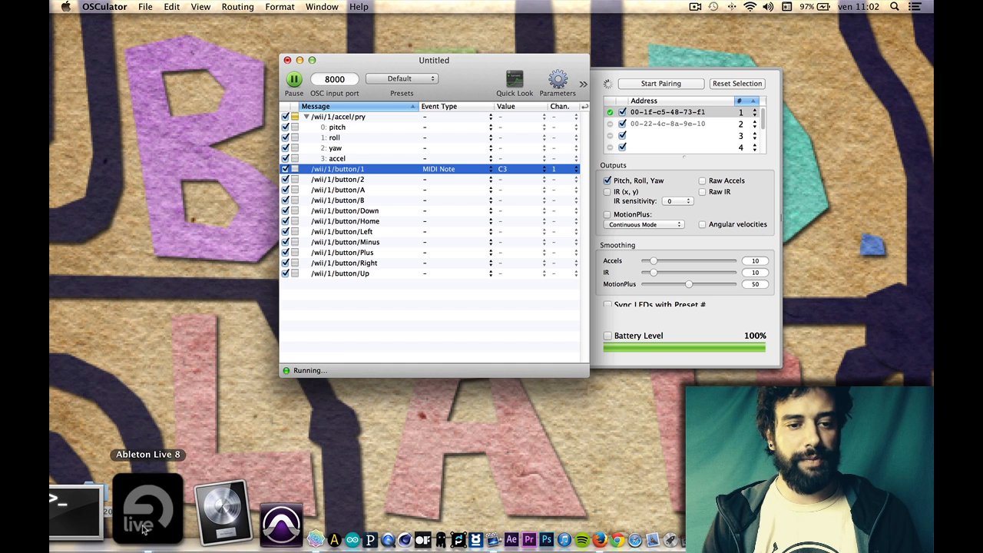
- Load Lead-DnB Tools 2 from Instrument Rack > Synth Lead onto Ableton's MIDI track
click(148, 509)
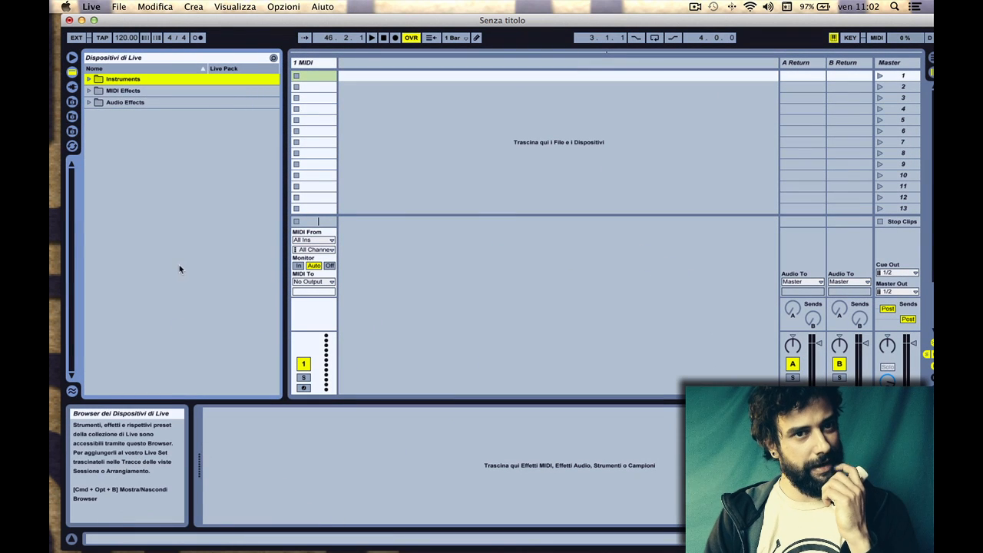
click(89, 78)
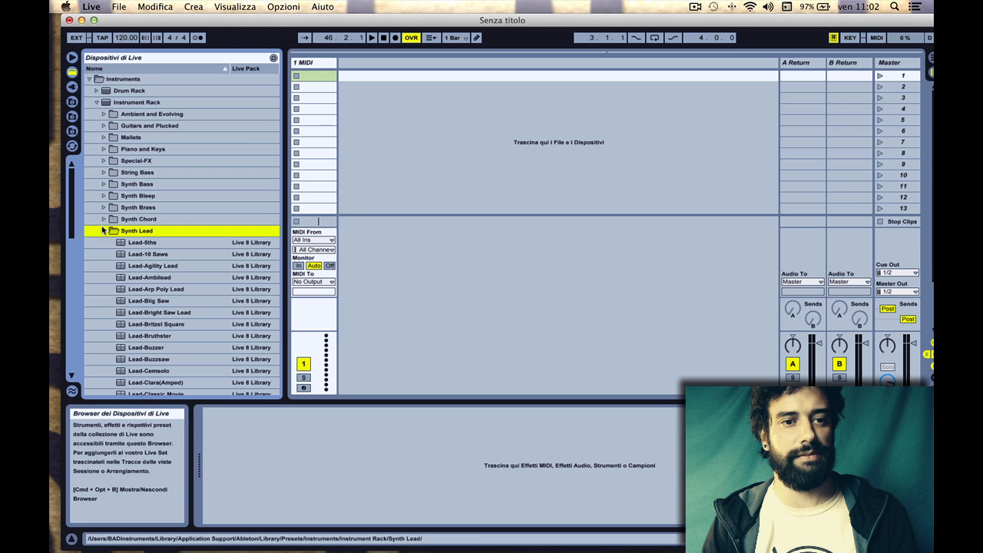
click(154, 340)
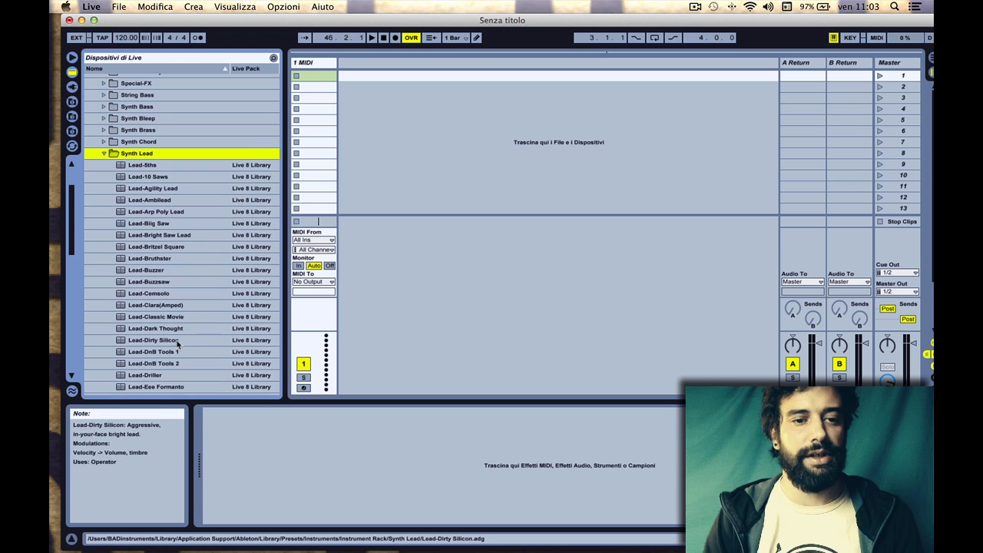
click(154, 363)
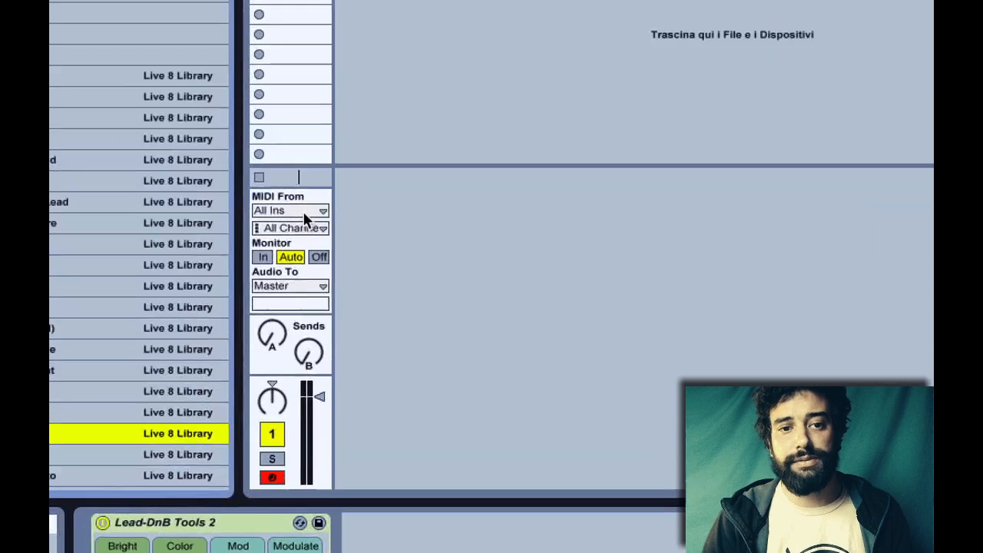
- Set the track's MIDI From input to OSCulator Out and check its channel setting
click(289, 210)
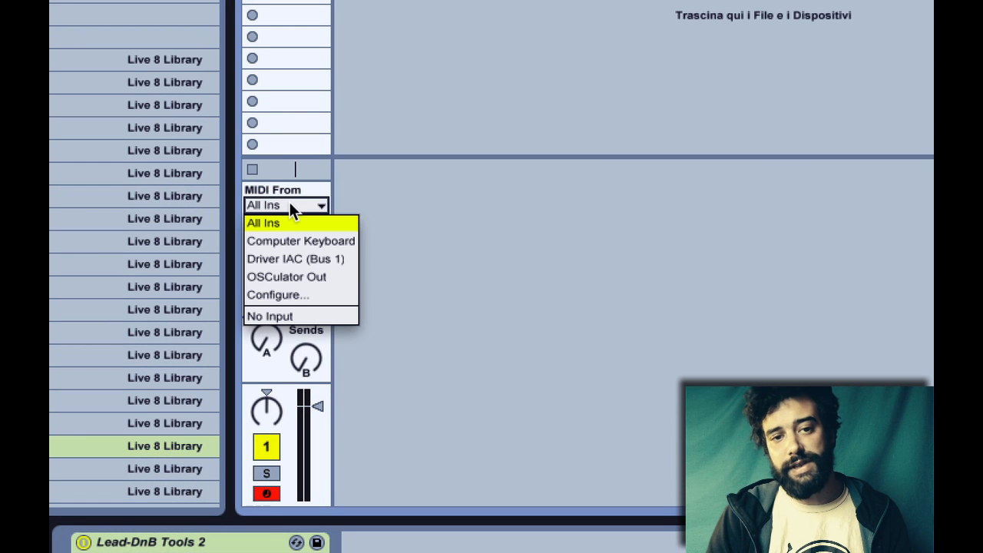
mouse_move(334, 277)
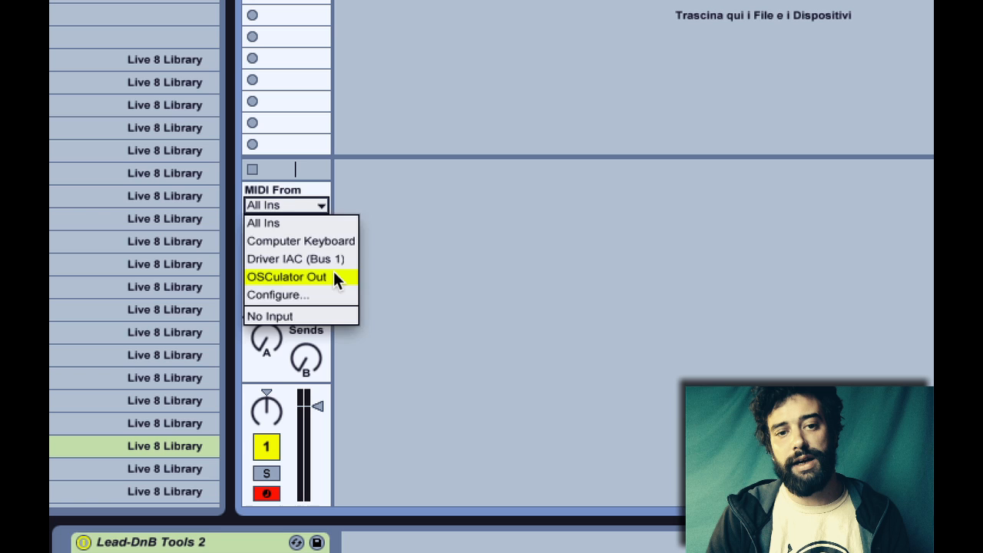
click(286, 277)
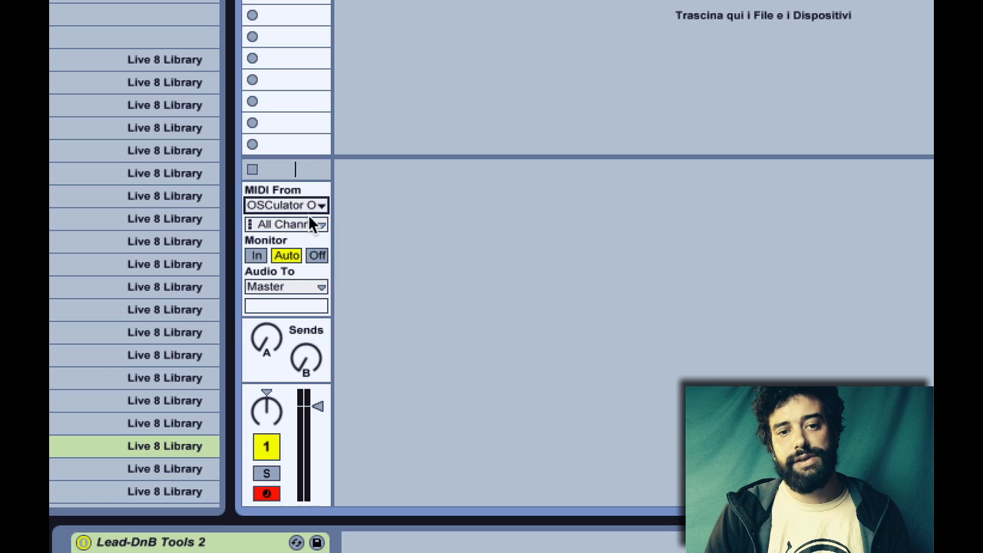
mouse_move(315, 231)
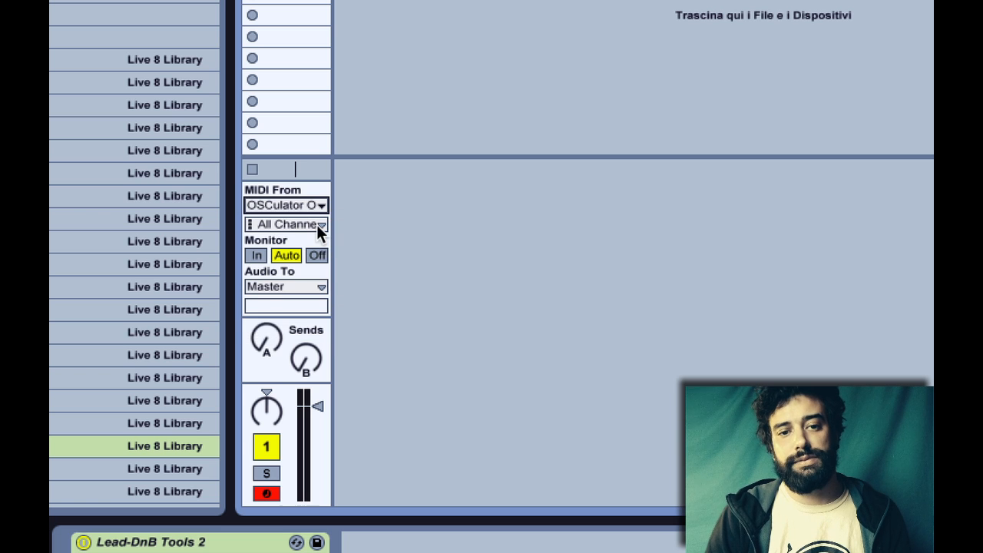
click(285, 223)
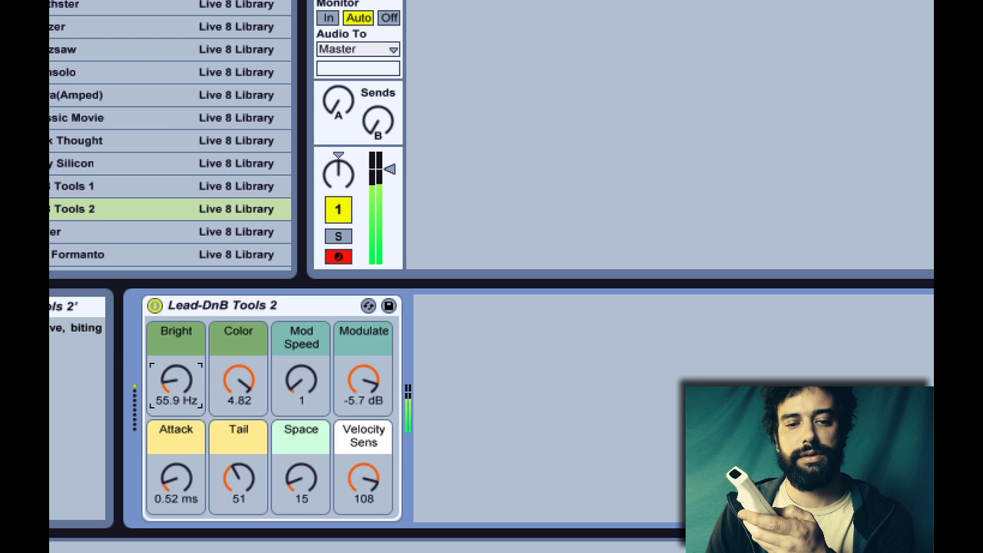
- Raise the Lead-DnB Tools 2 Bright macro to 239 Hz
drag(176, 382, 184, 354)
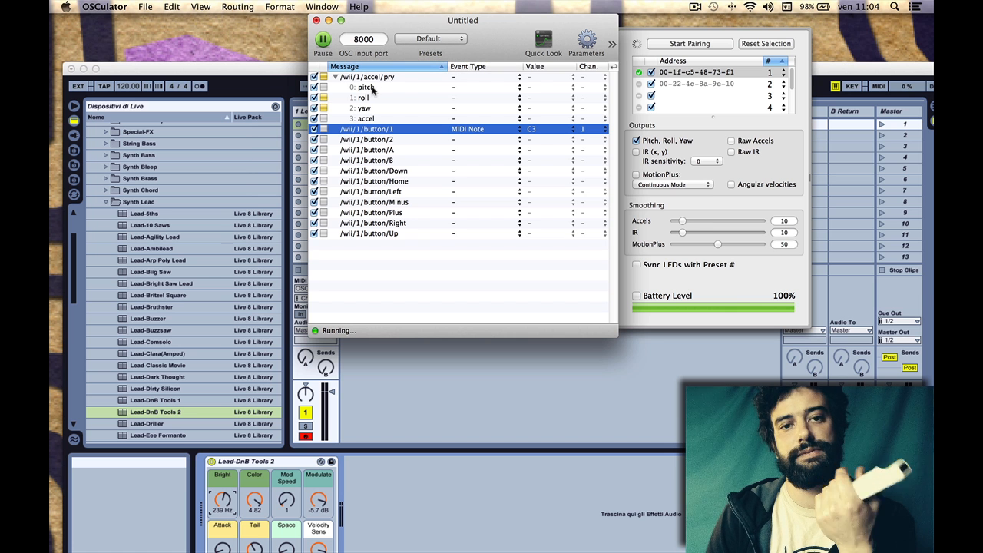
- Make the Wiimote pitch message send MIDI CC 0 on channel 1, then return to Ableton
click(367, 87)
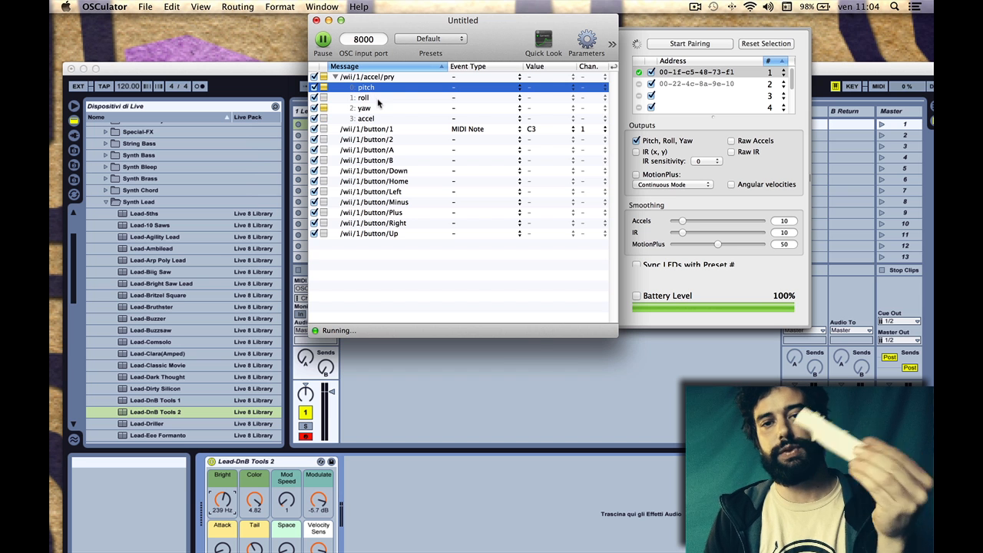
click(484, 87)
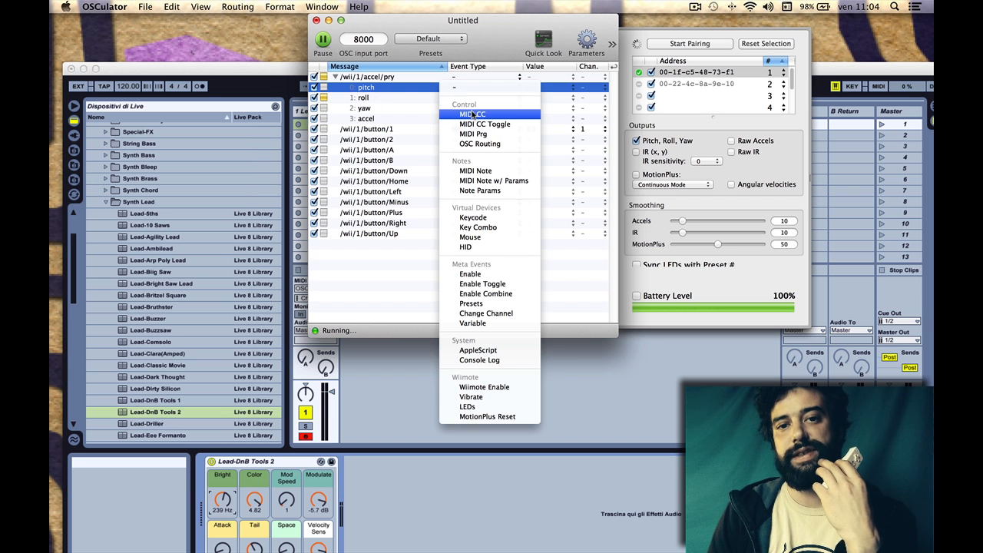
click(472, 114)
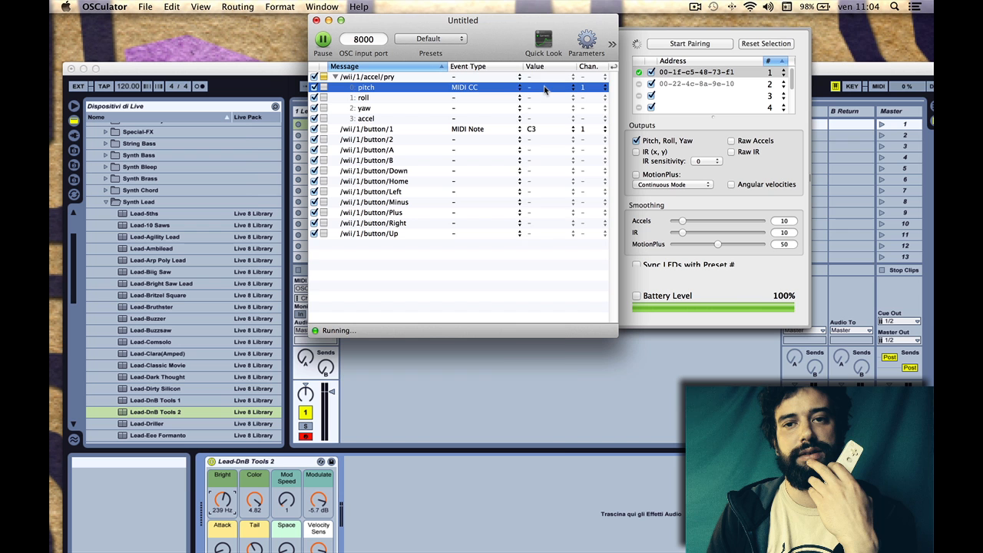
click(545, 87)
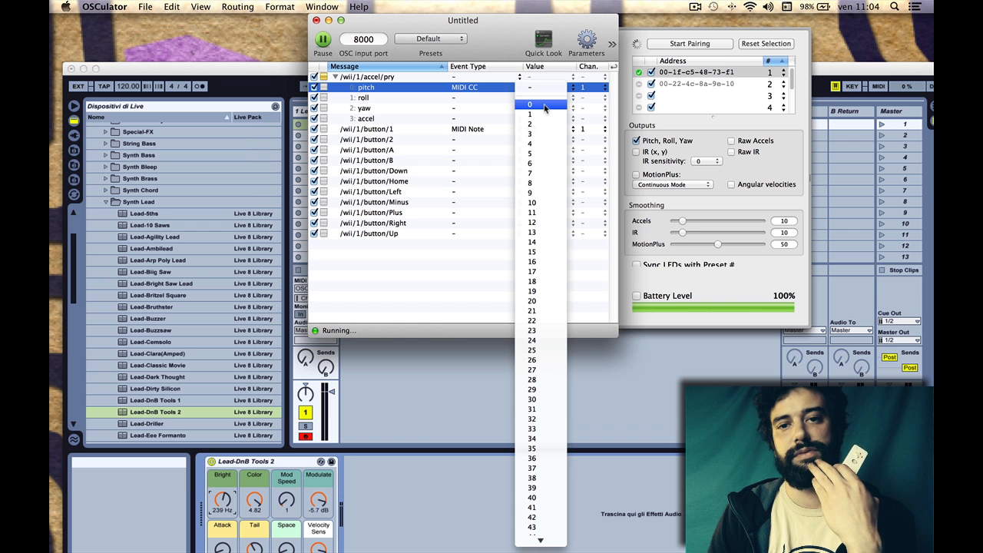
click(530, 103)
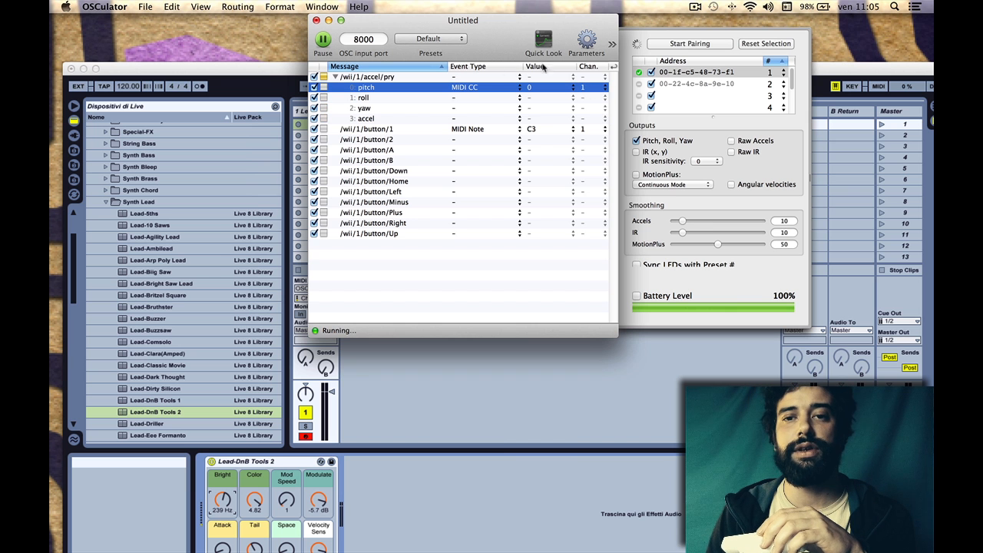
click(588, 87)
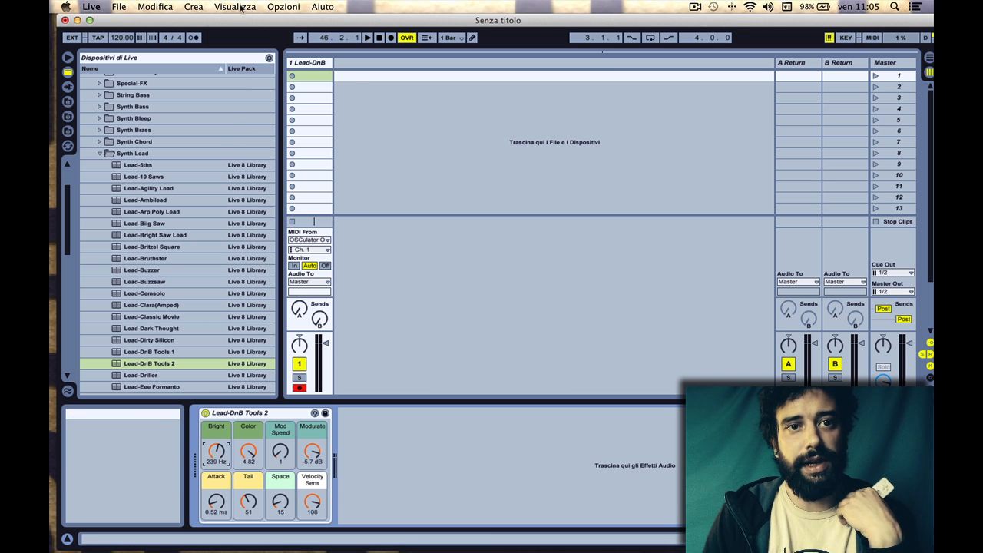
- In MIDI Map Mode, assign the Bright macro to CC 0 by tilting the Wiimote
click(282, 6)
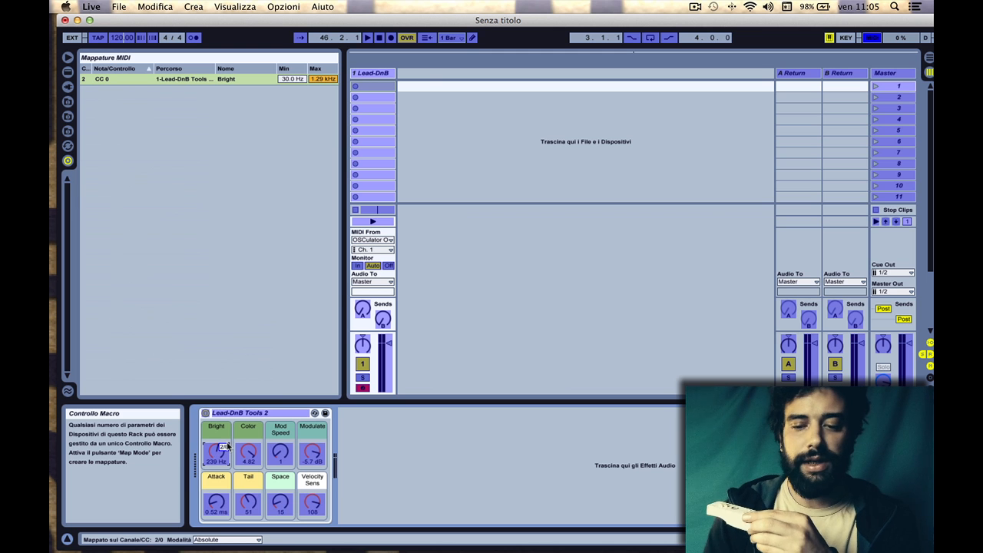
click(284, 7)
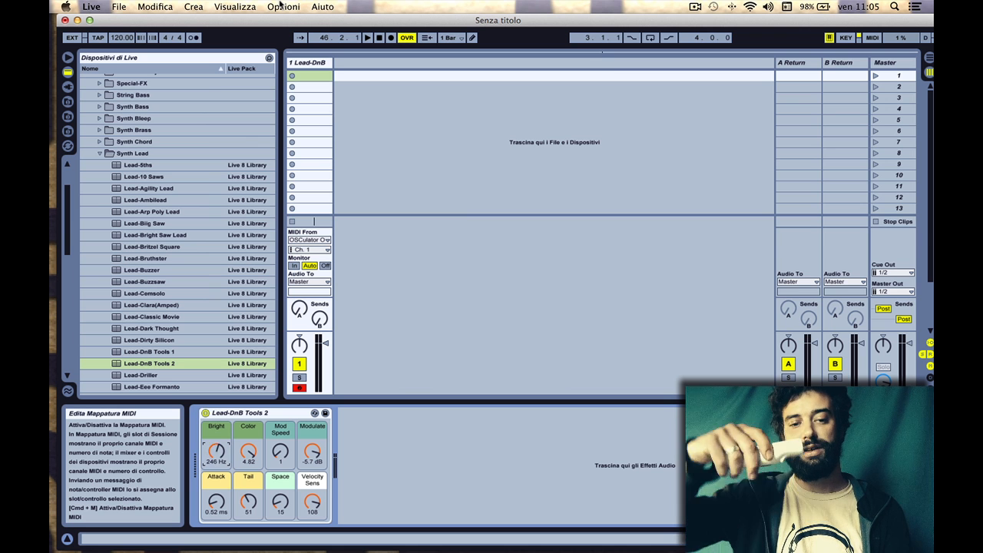
- Sweep Lead-DnB Tools 2's Bright knob by tilting the Wiimote, and browse Desktop > samples
drag(215, 452, 215, 438)
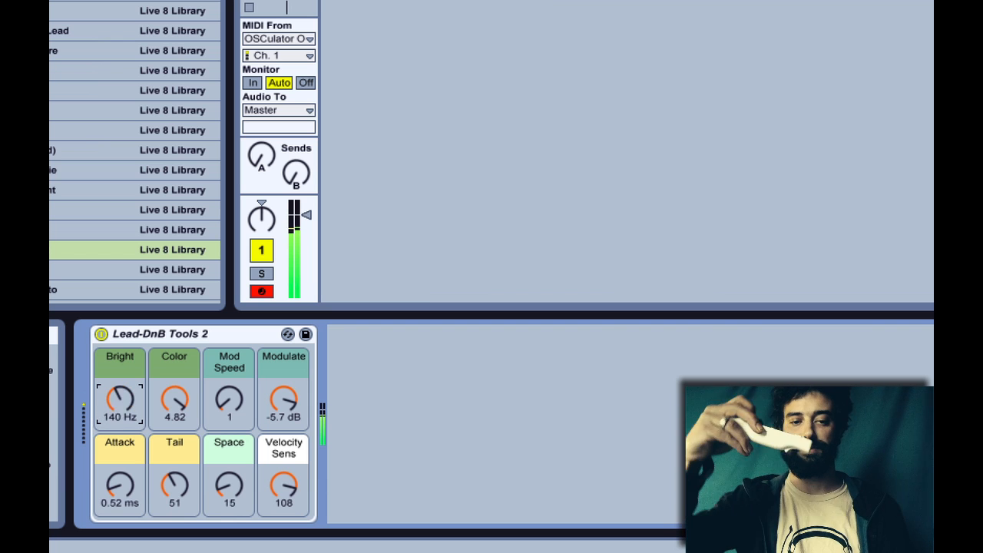
drag(119, 400, 127, 377)
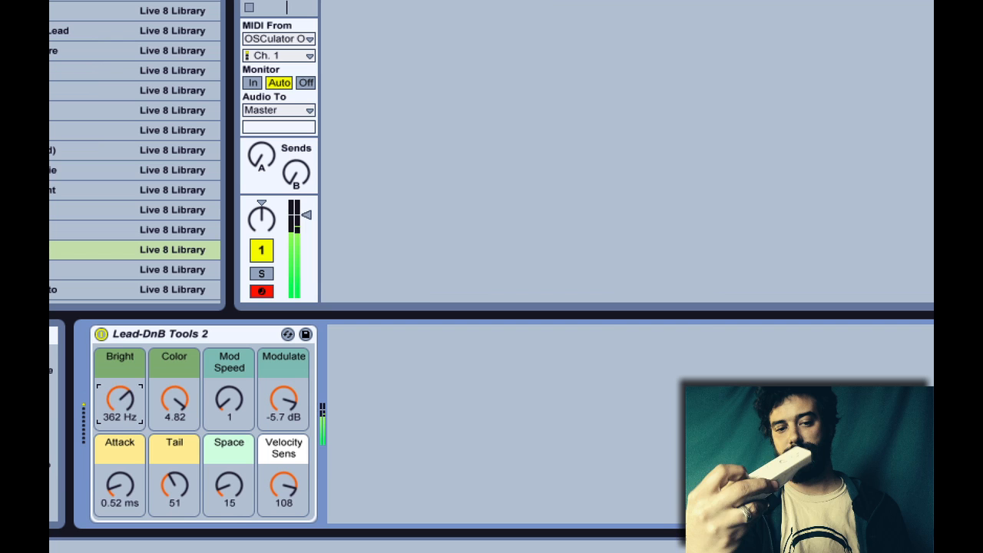
drag(120, 401, 119, 384)
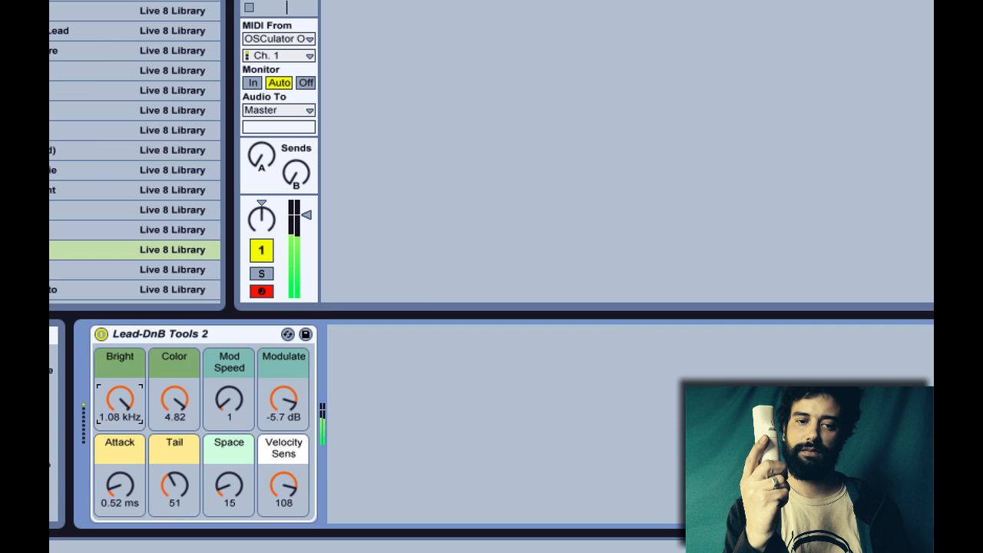
drag(119, 400, 119, 419)
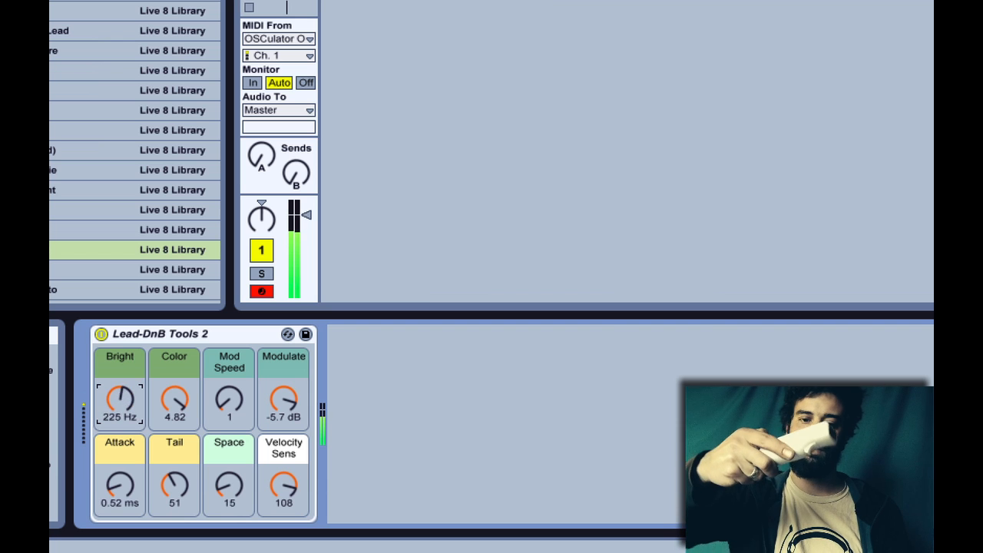
drag(119, 398, 119, 430)
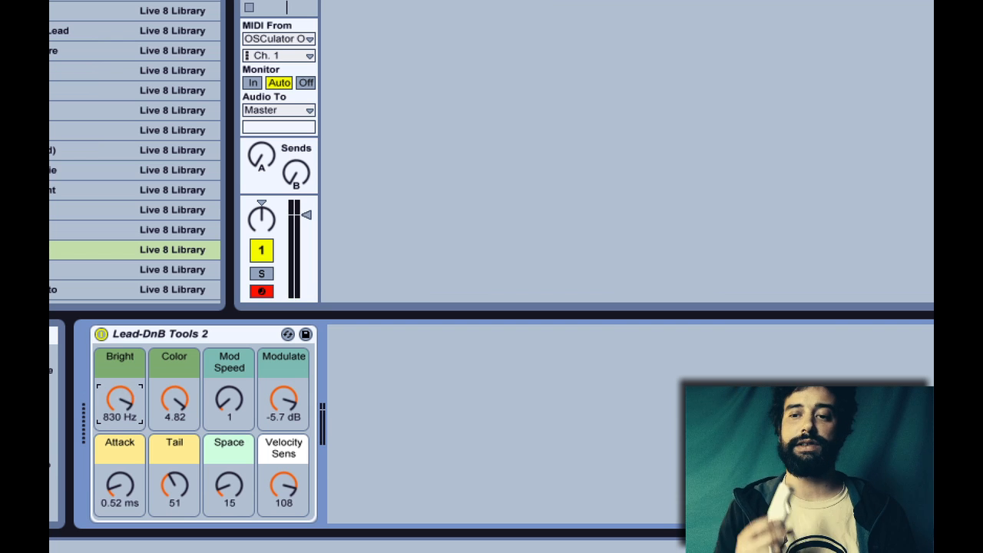
drag(119, 400, 119, 430)
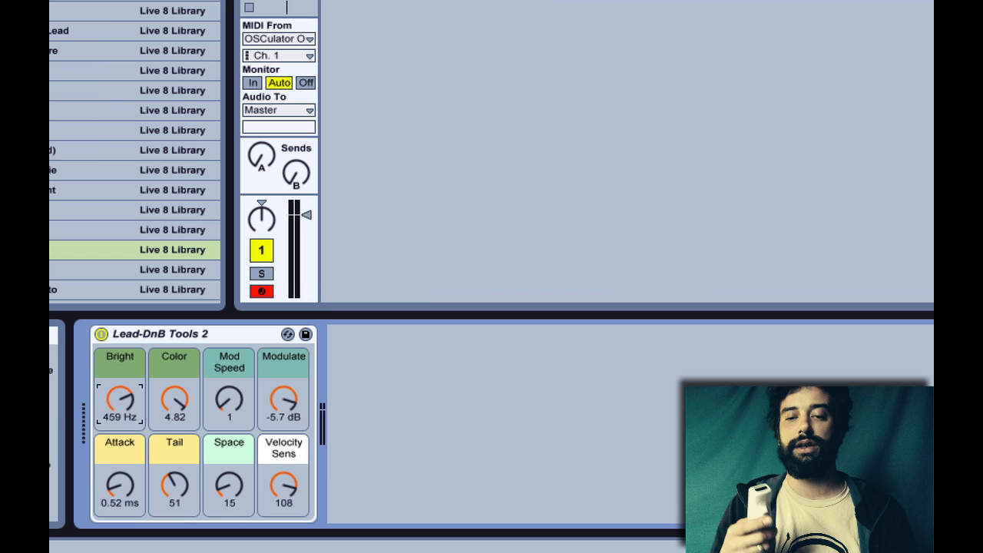
drag(120, 399, 119, 384)
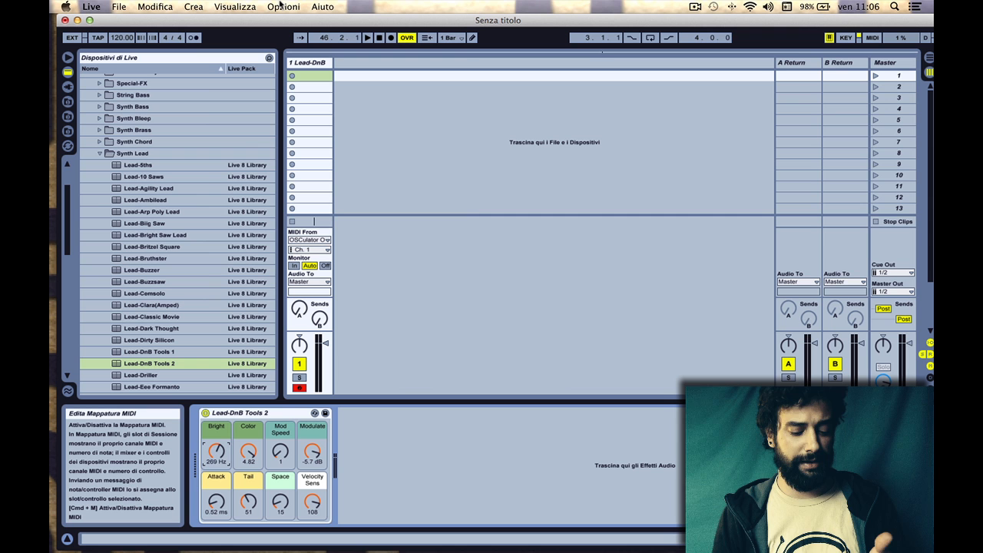
drag(216, 447, 216, 438)
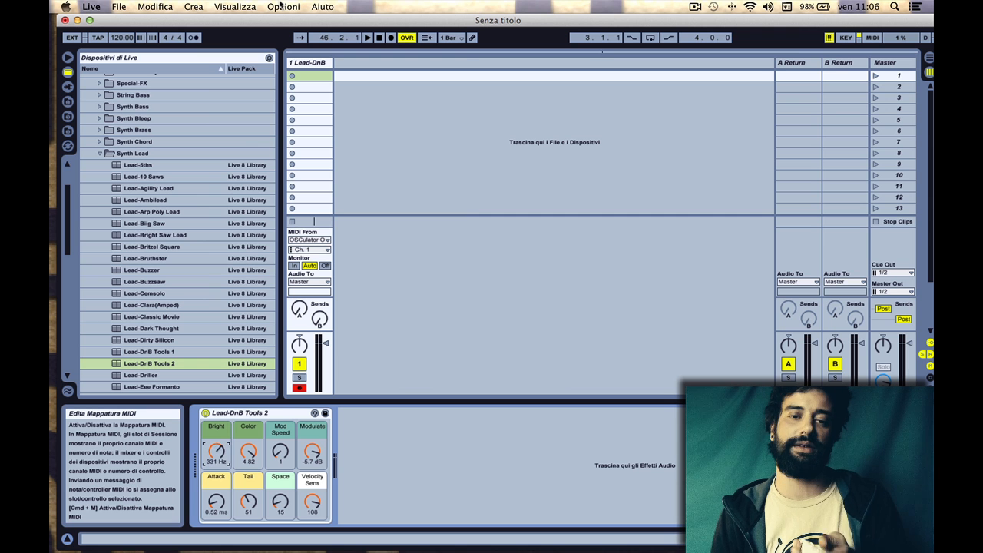
drag(216, 450, 216, 431)
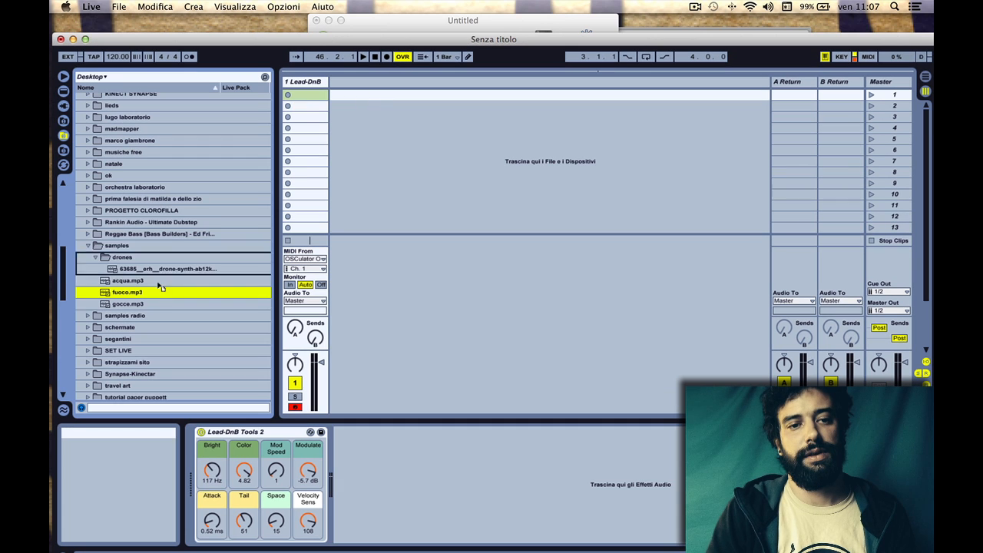
- Drop fuoco.mp3 into a new audio track and turn on MIDI Map Mode
click(127, 292)
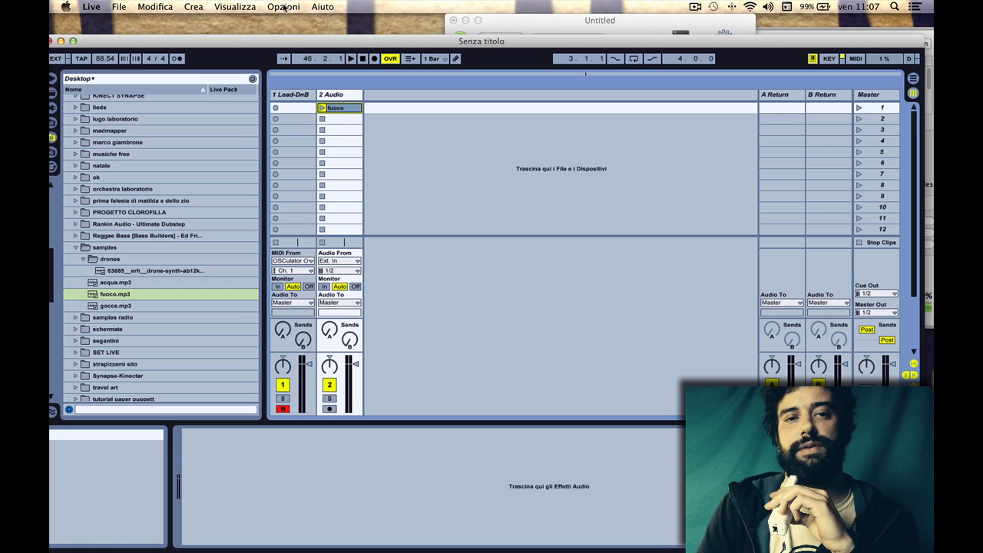
click(284, 6)
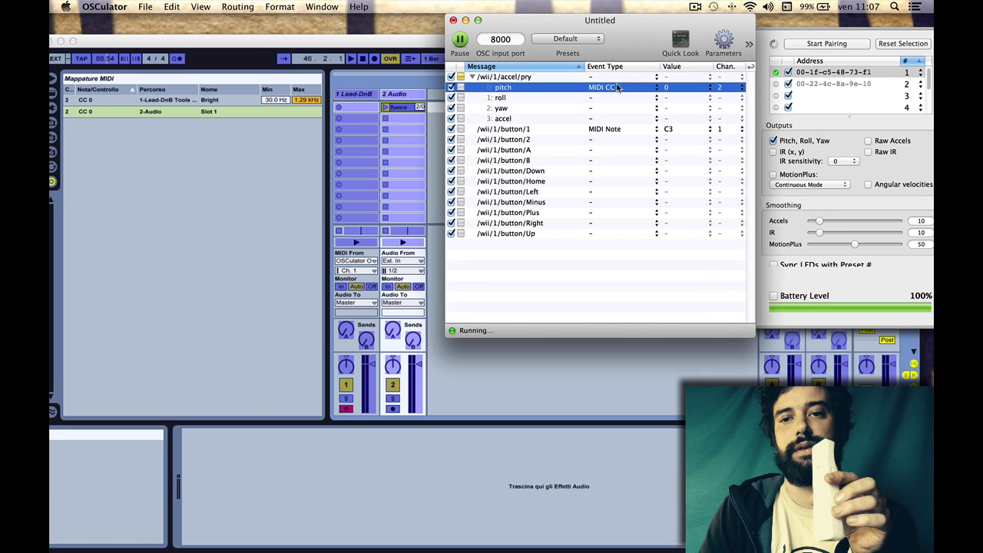
mouse_move(535, 30)
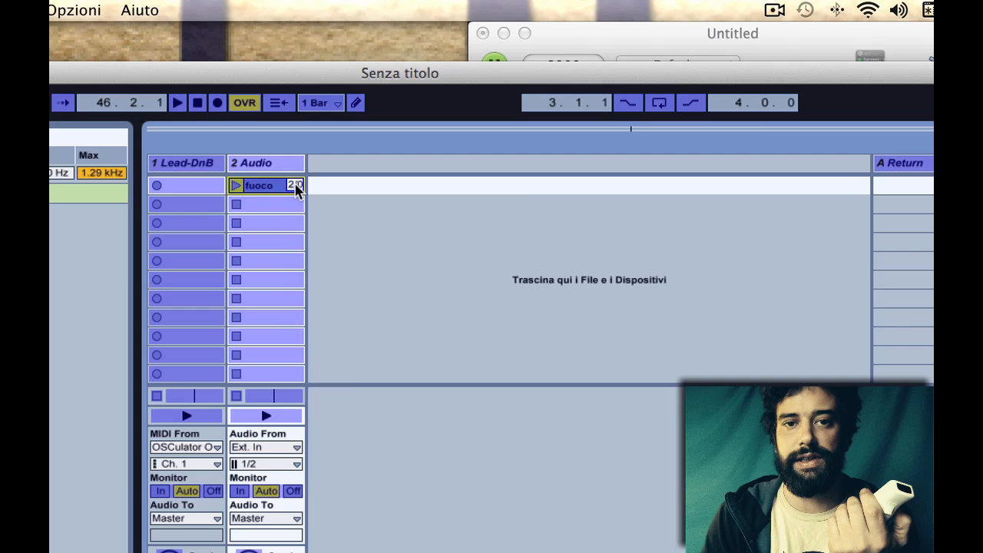
- Remove the fuoco clip's MIDI assignment, keeping only Bright on CC 0
right_click(259, 186)
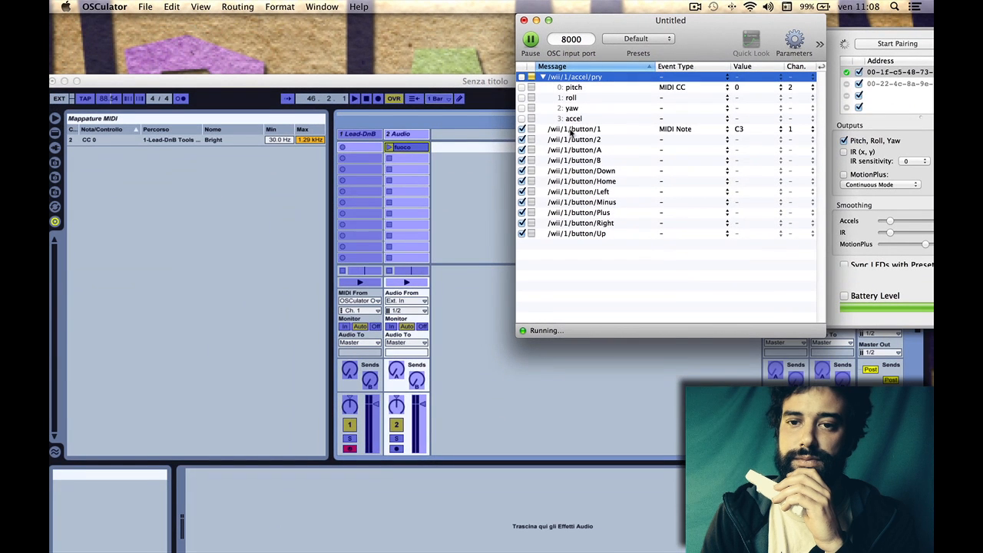
- Make /wii/1/button/Minus send MIDI CC with value 1 on channel 2
click(691, 202)
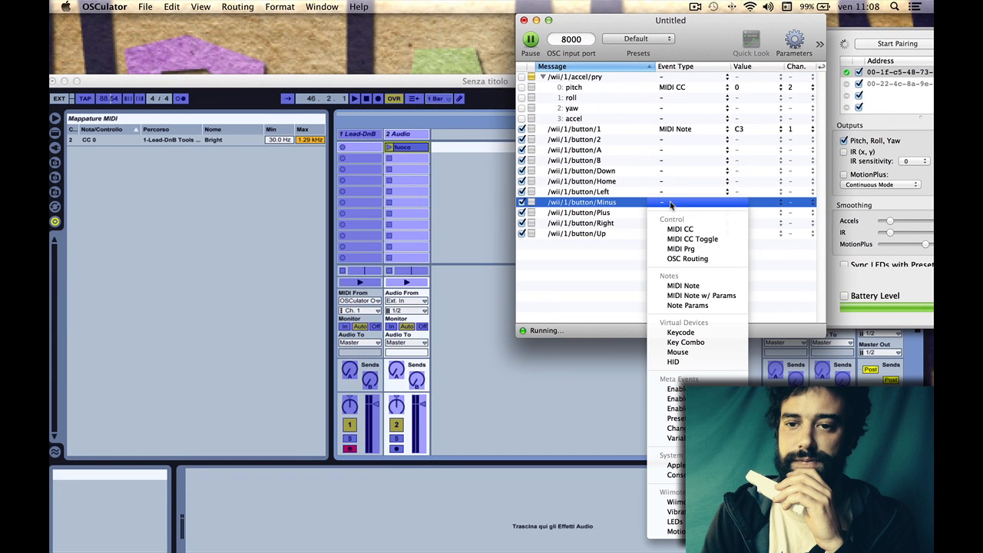
click(680, 229)
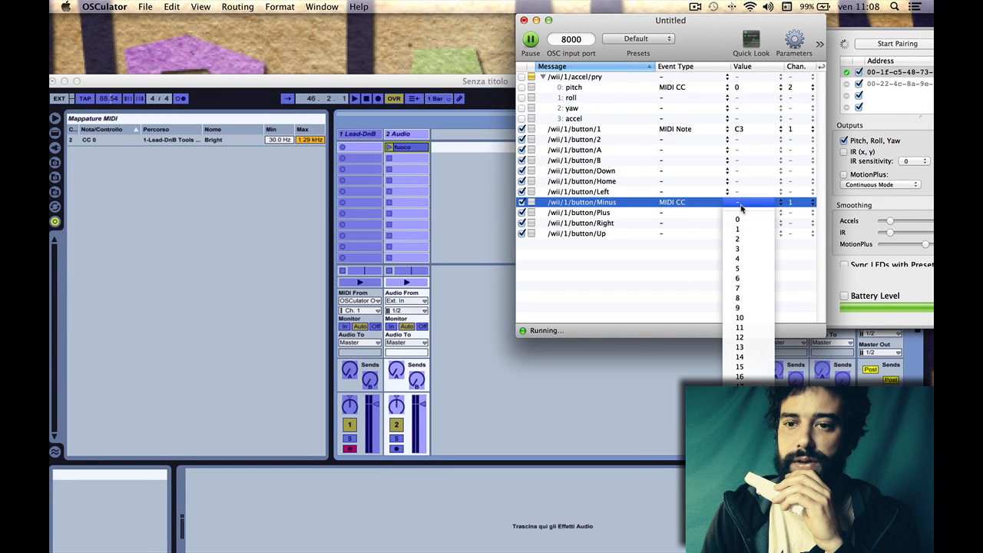
click(737, 229)
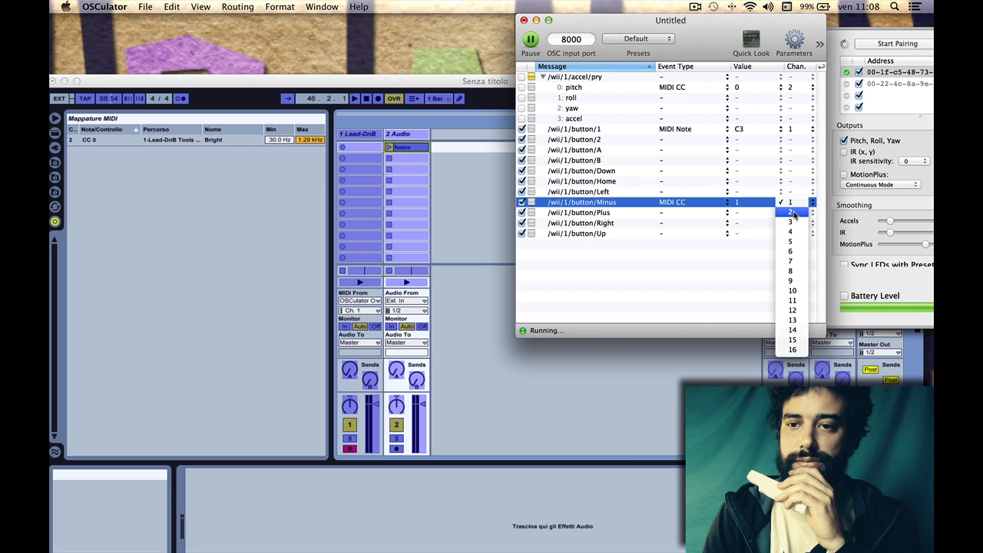
click(791, 212)
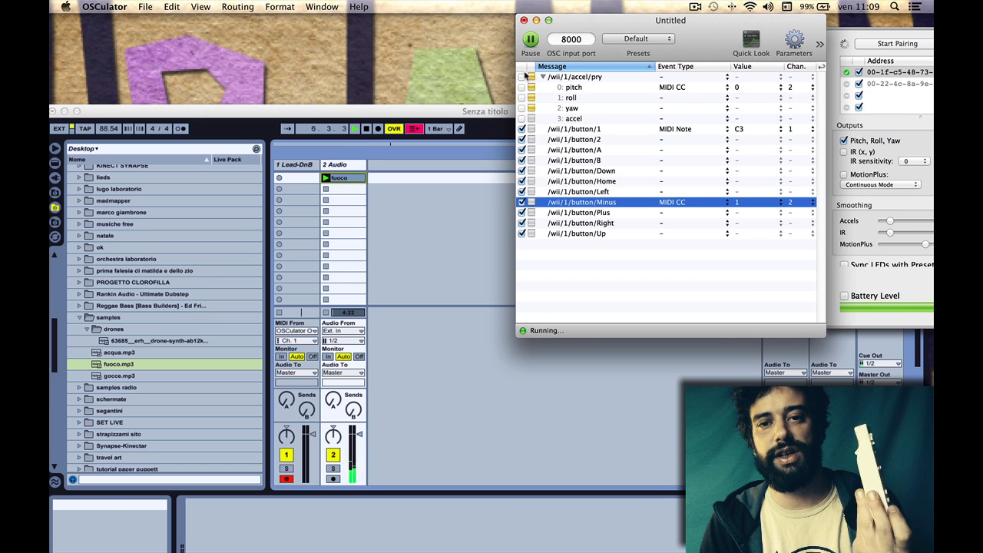
- Bring Ableton Live forward to launch the fuoco clip, then hide Live
click(574, 87)
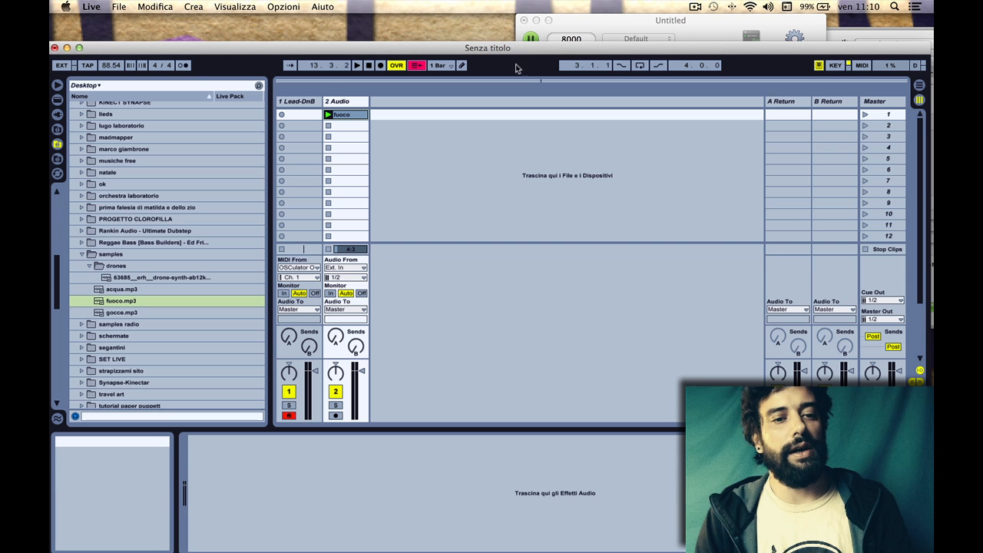
click(91, 6)
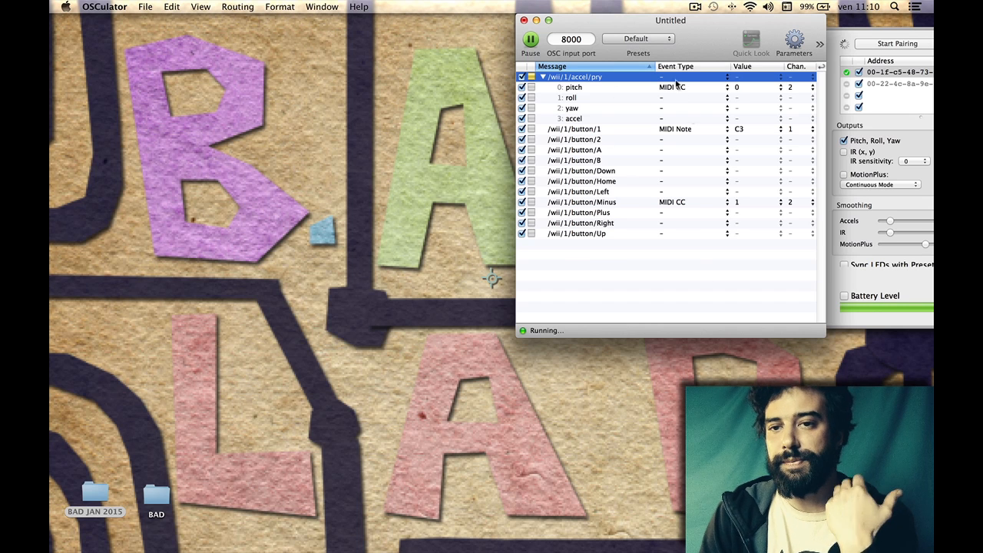
- Launch Modul8 and add a movie from the BAD JAN 2015 folder to the media set
click(377, 492)
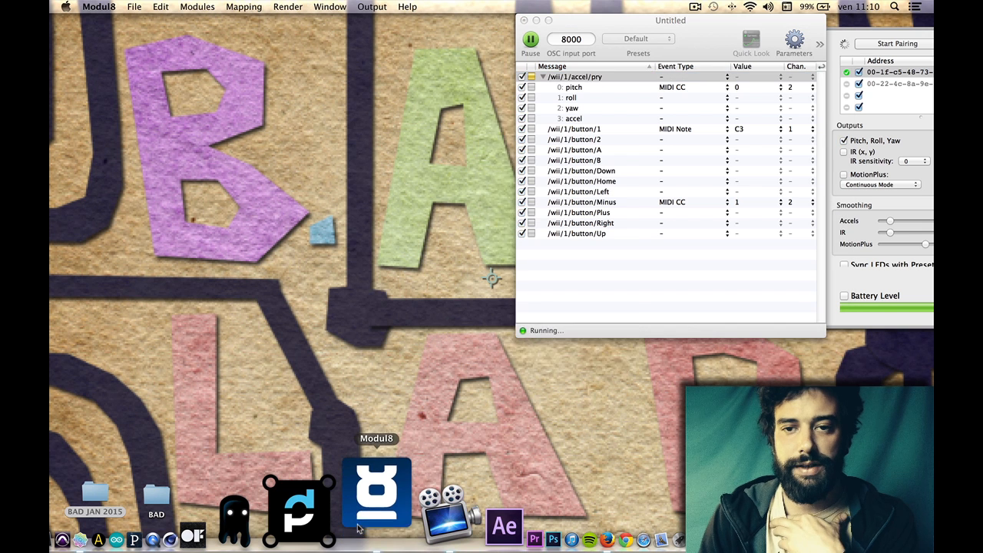
click(376, 491)
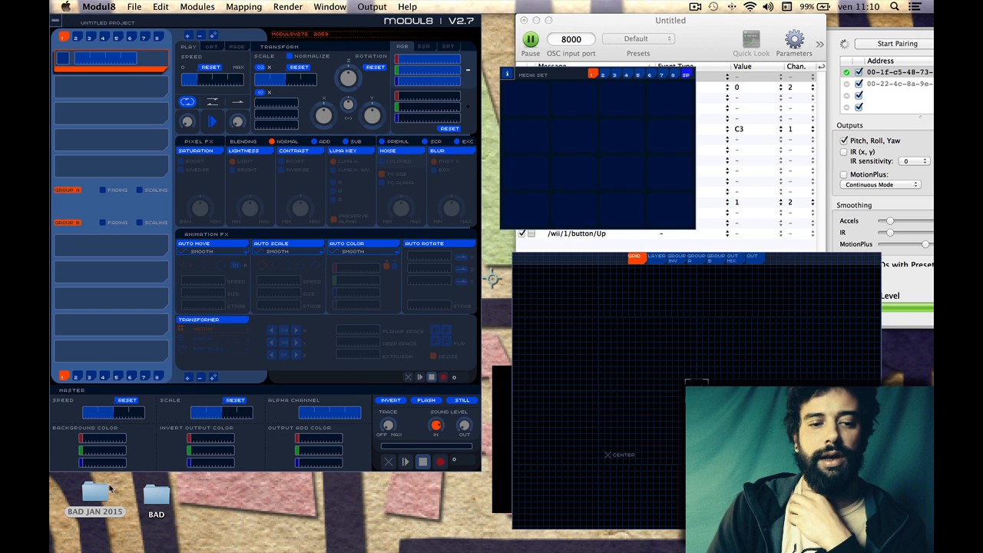
double_click(94, 492)
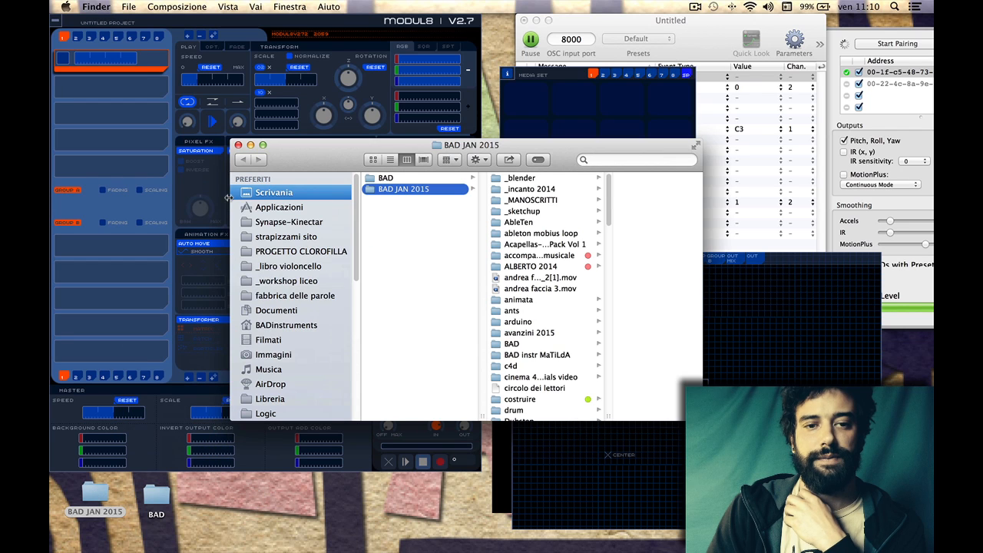
click(269, 340)
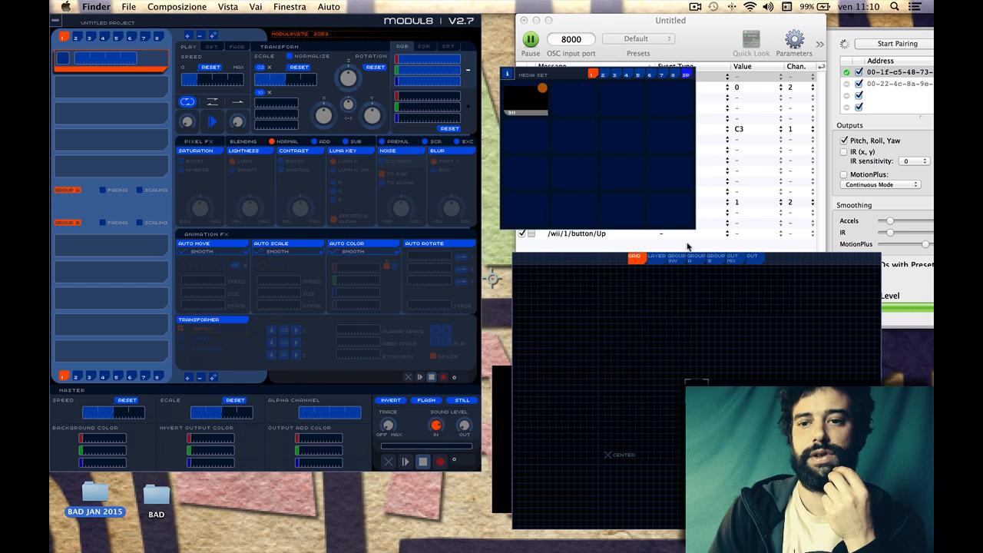
- Load the movie onto Modul8's layer 1 and open the Output menu
click(526, 98)
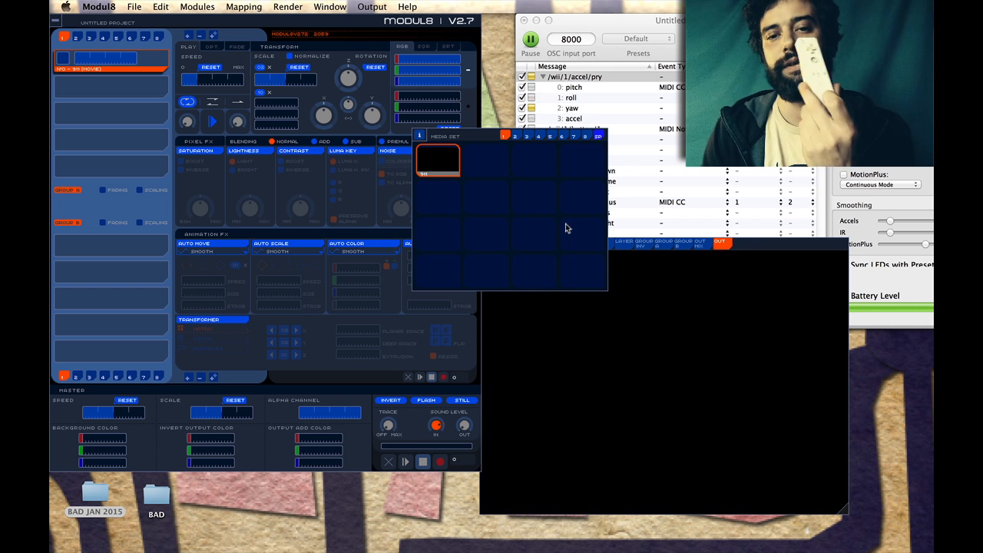
mouse_move(484, 136)
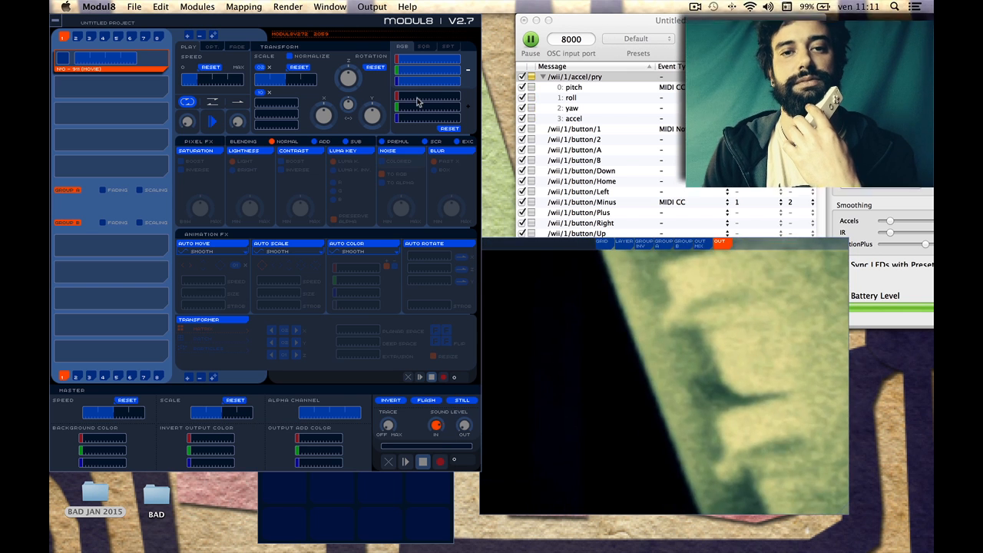
click(372, 6)
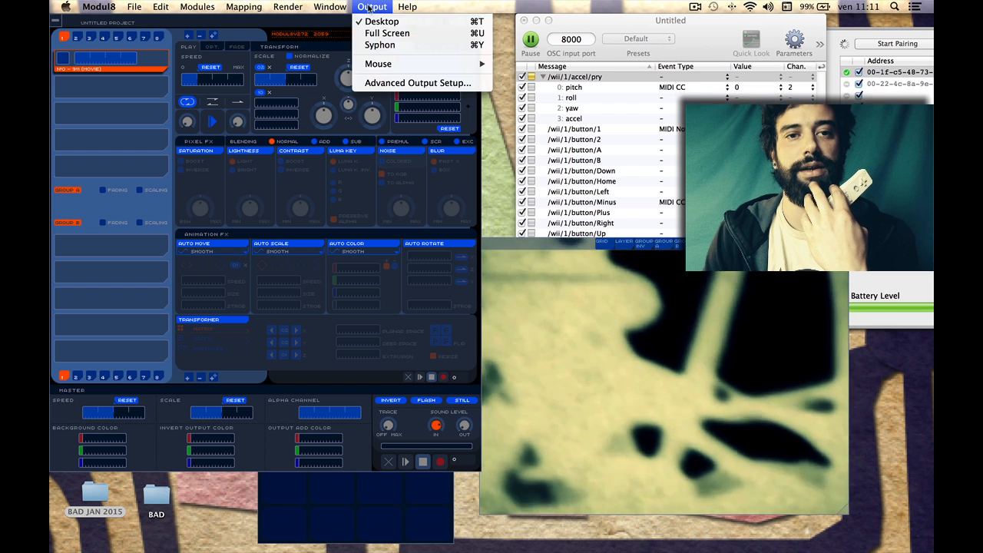
- Close the Output menu and open Mapping to enable Edit Midi Map
click(243, 6)
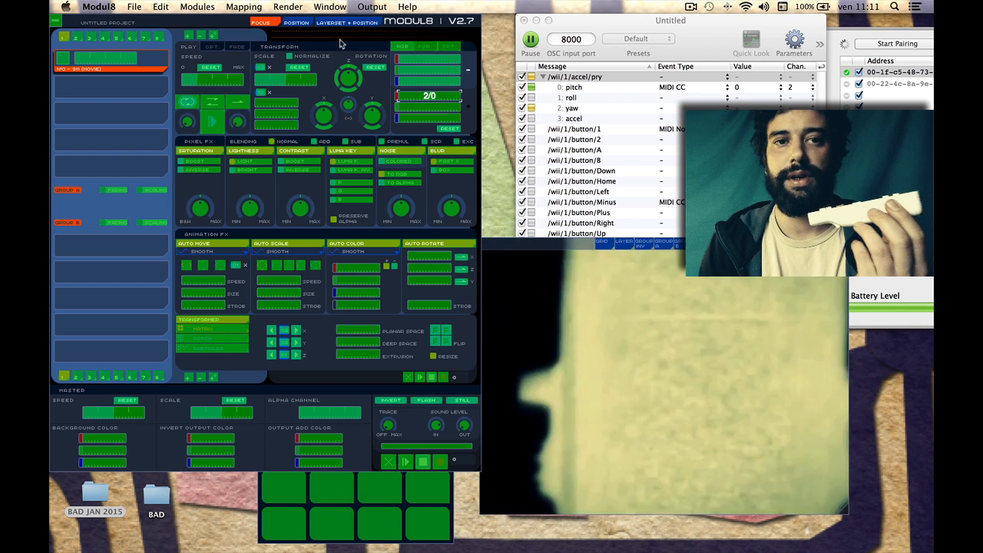
click(244, 6)
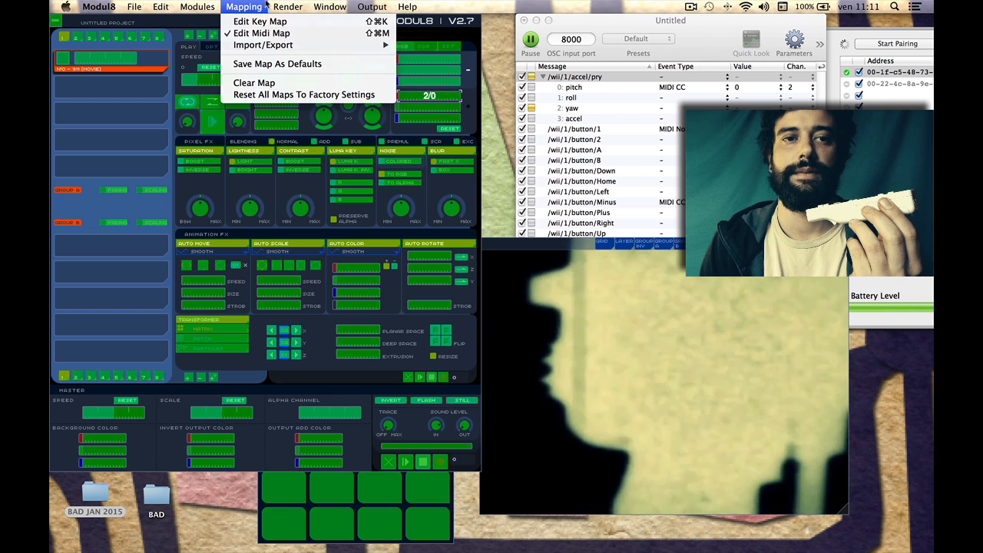